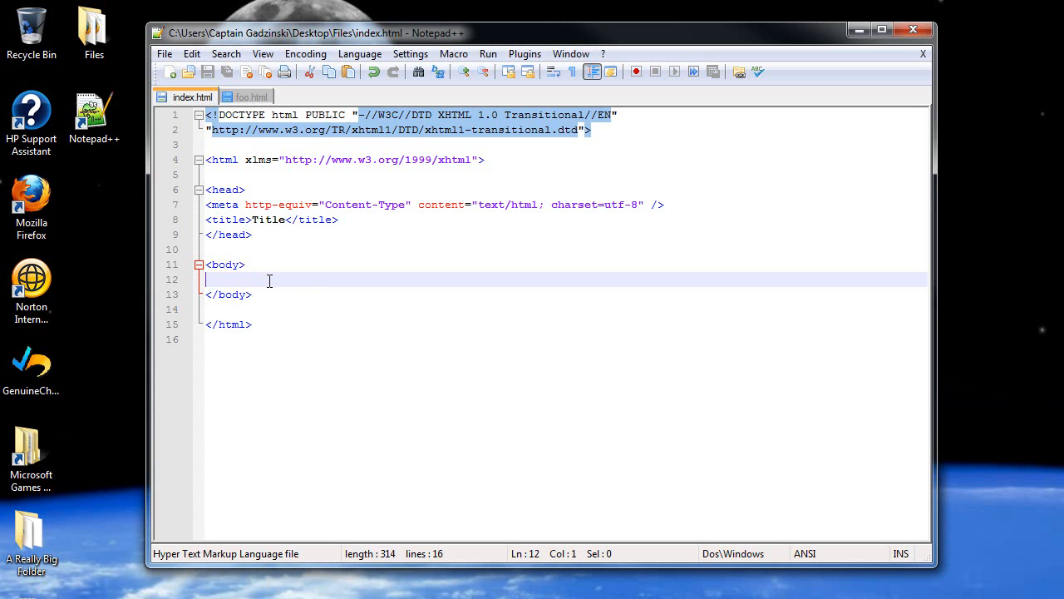
# - Add the word Hi to the body of index.html
pyautogui.write('Hi')
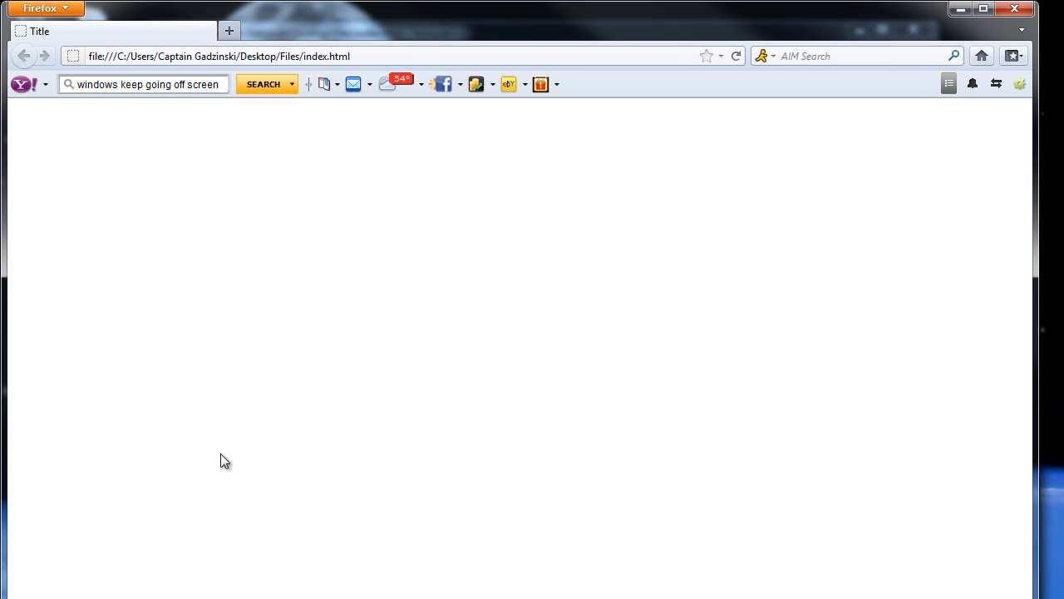
pyautogui.moveTo(193, 329)
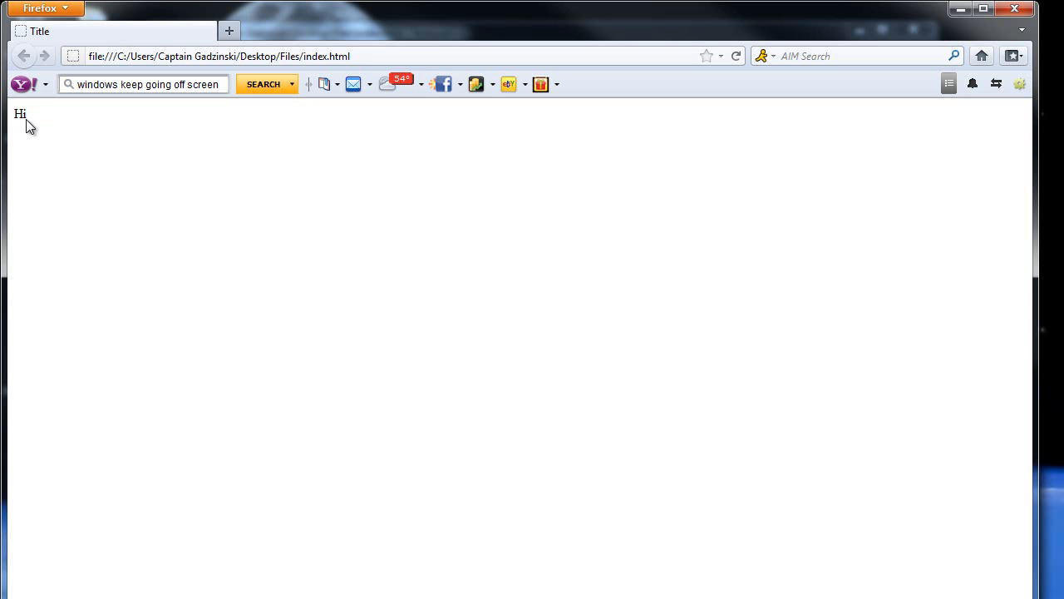
pyautogui.moveTo(565, 184)
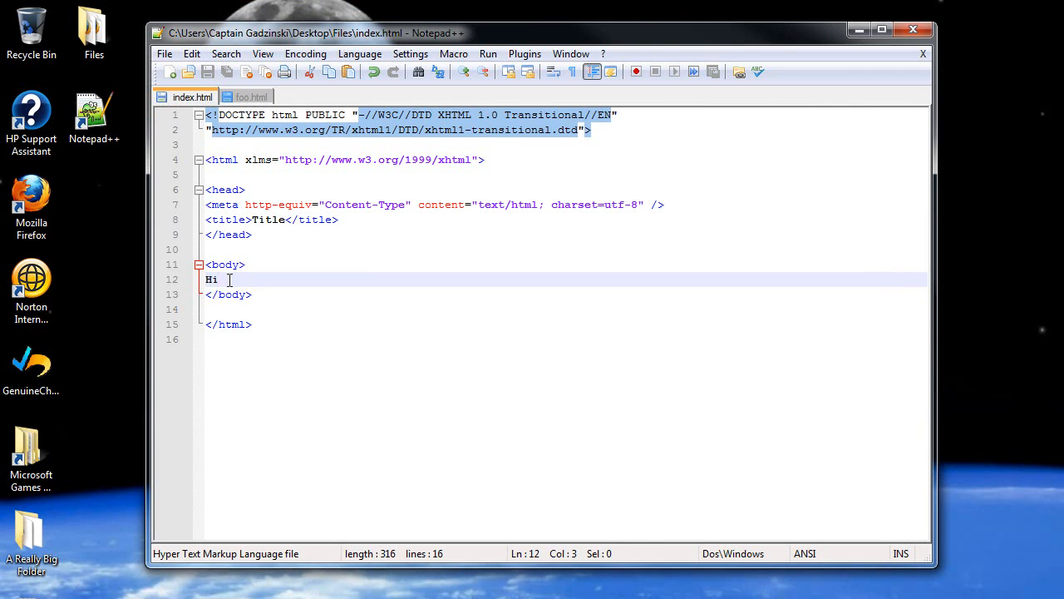
# - Wrap the word Hi in an opening <p> and start its closing </p> tag
pyautogui.doubleClick(211, 279)
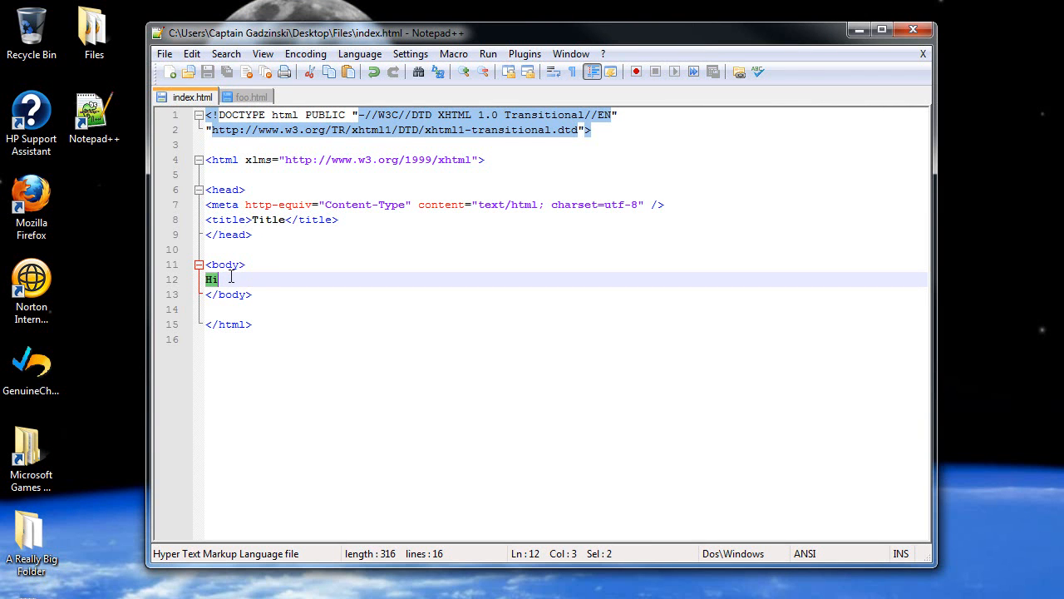
pyautogui.click(250, 280)
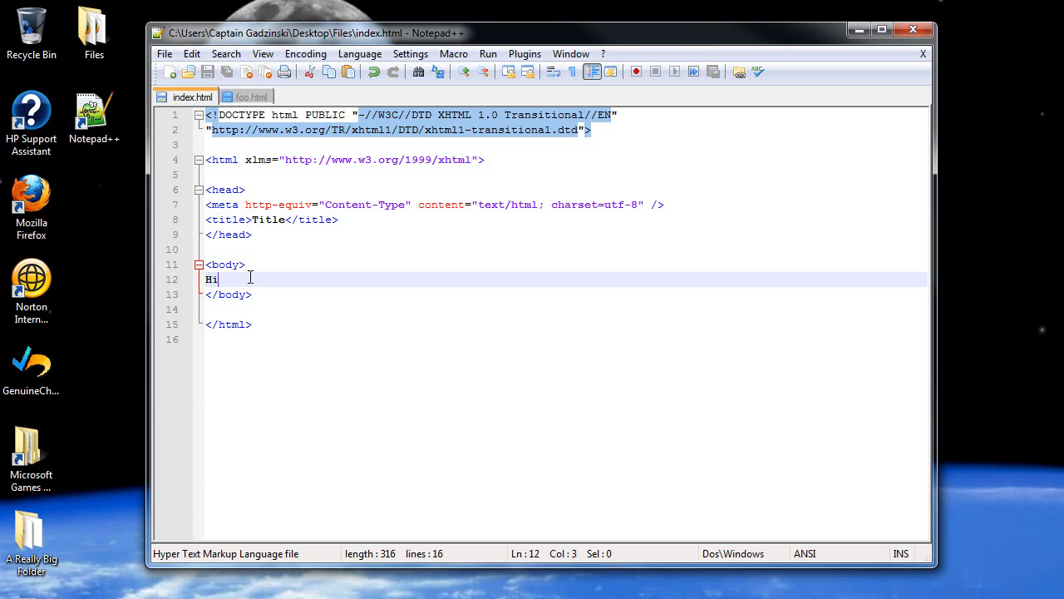
pyautogui.write('<')
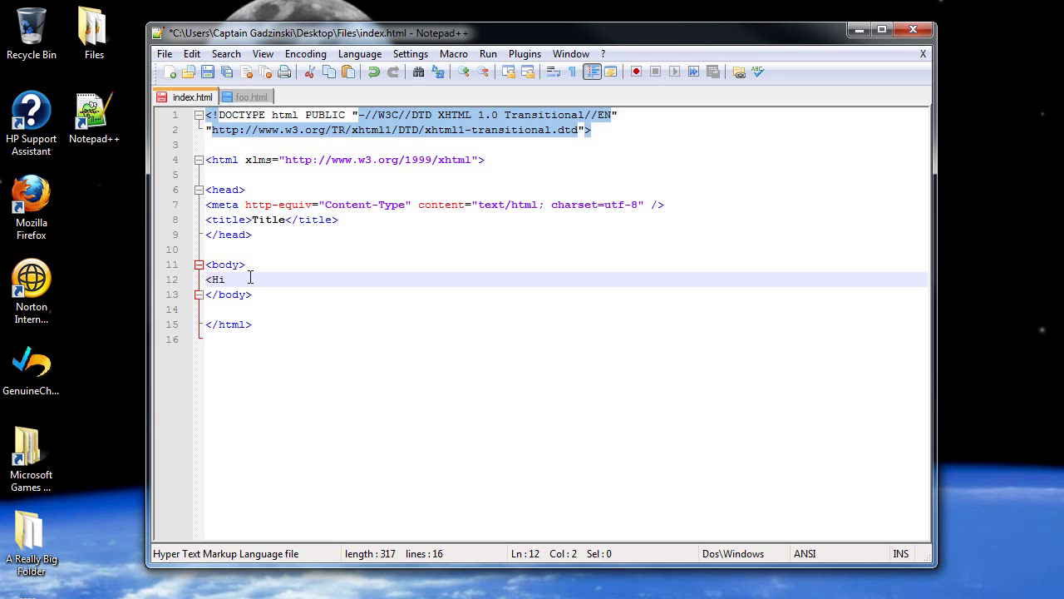
pyautogui.write('>')
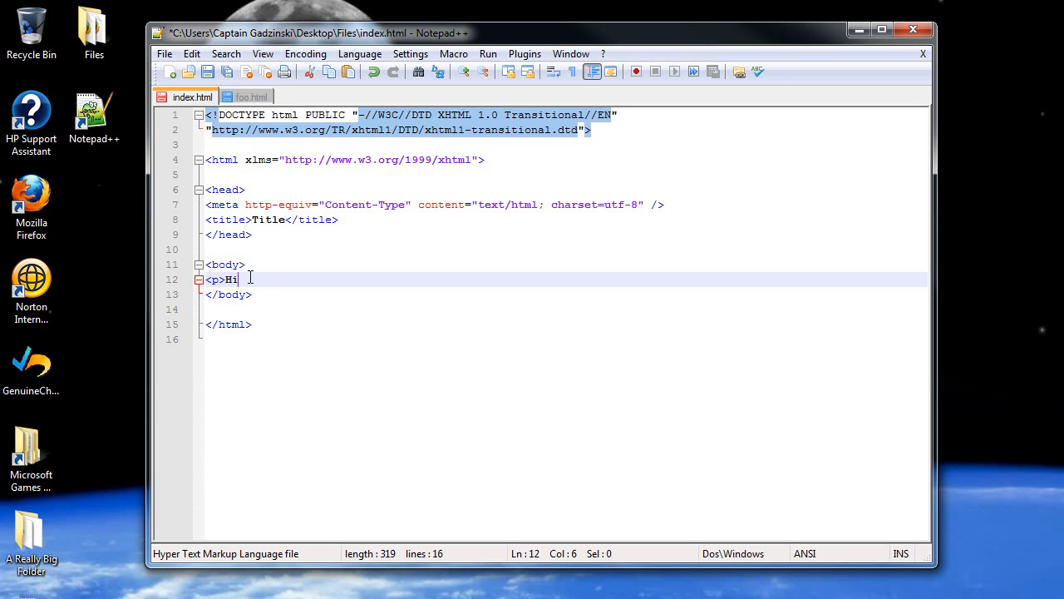
pyautogui.write('<')
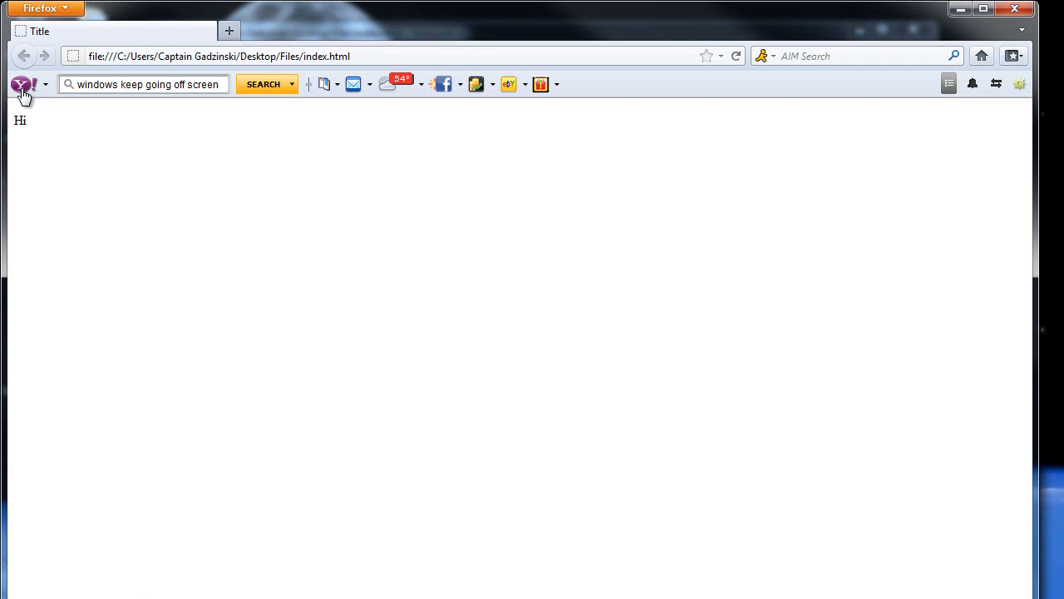
pyautogui.moveTo(716, 101)
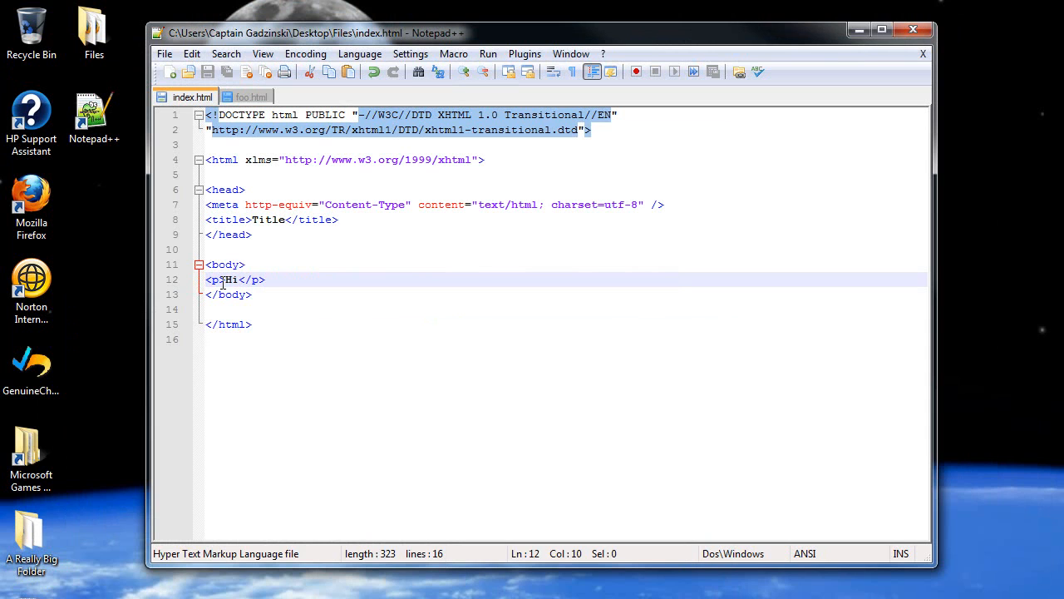
# - Wrap Hi in <b></b>, then switch to <strong></strong> and save index.html
pyautogui.click(224, 280)
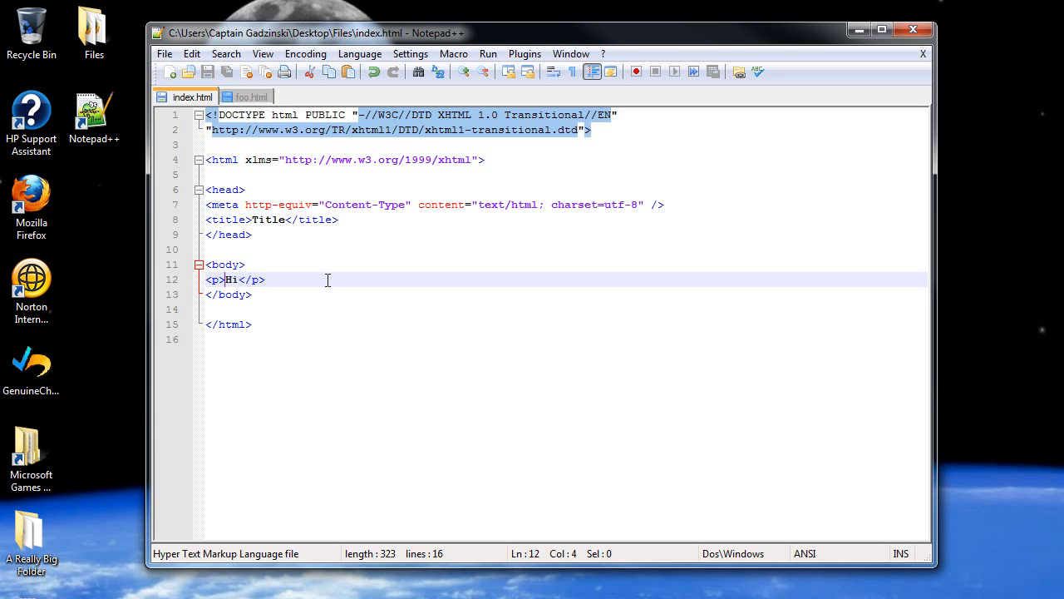
pyautogui.write('<b>')
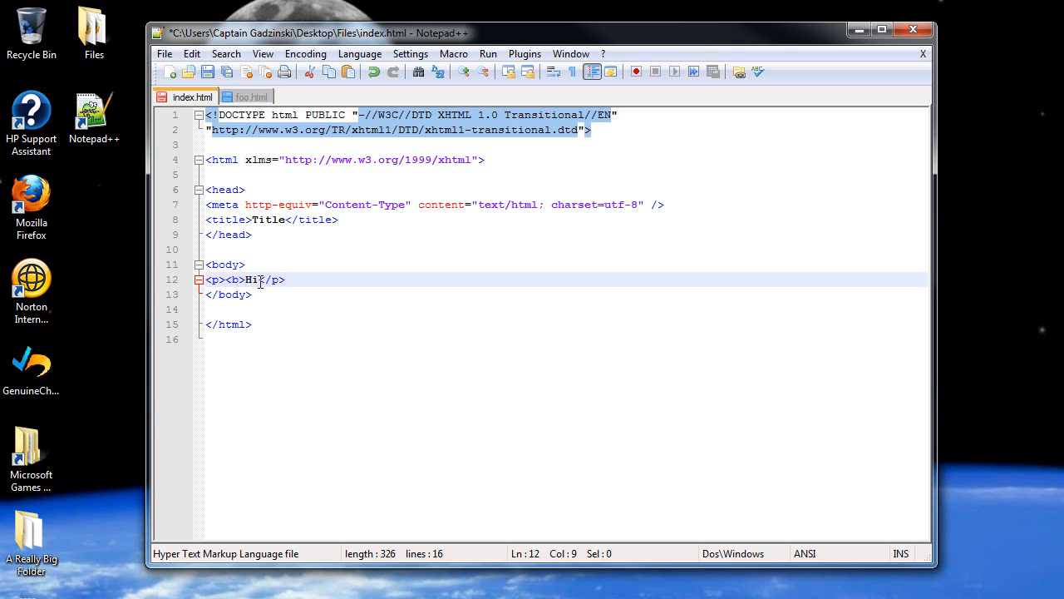
pyautogui.write('</b></')
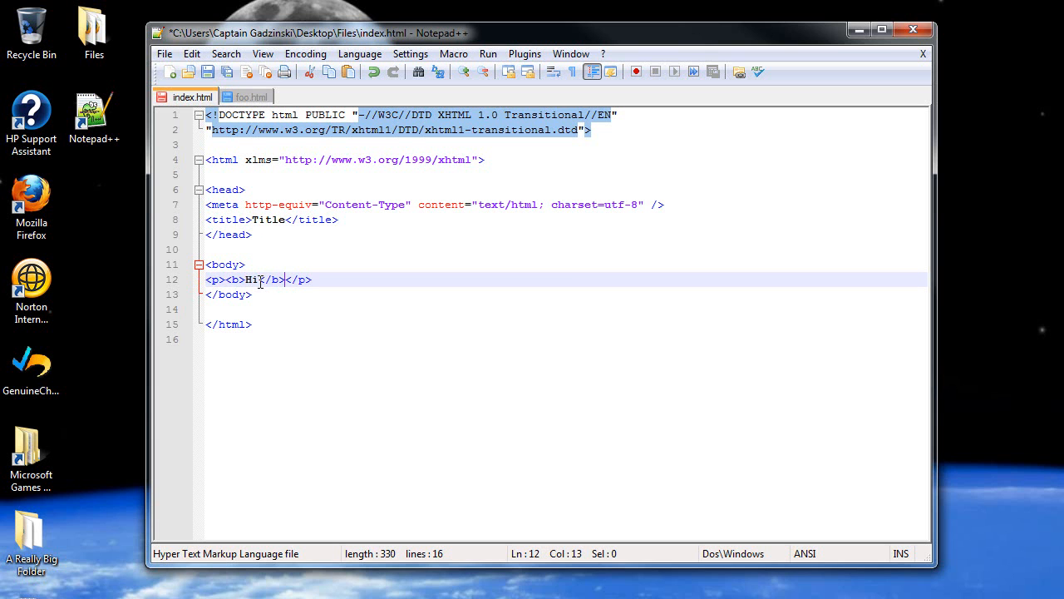
pyautogui.press('ctrl+s')
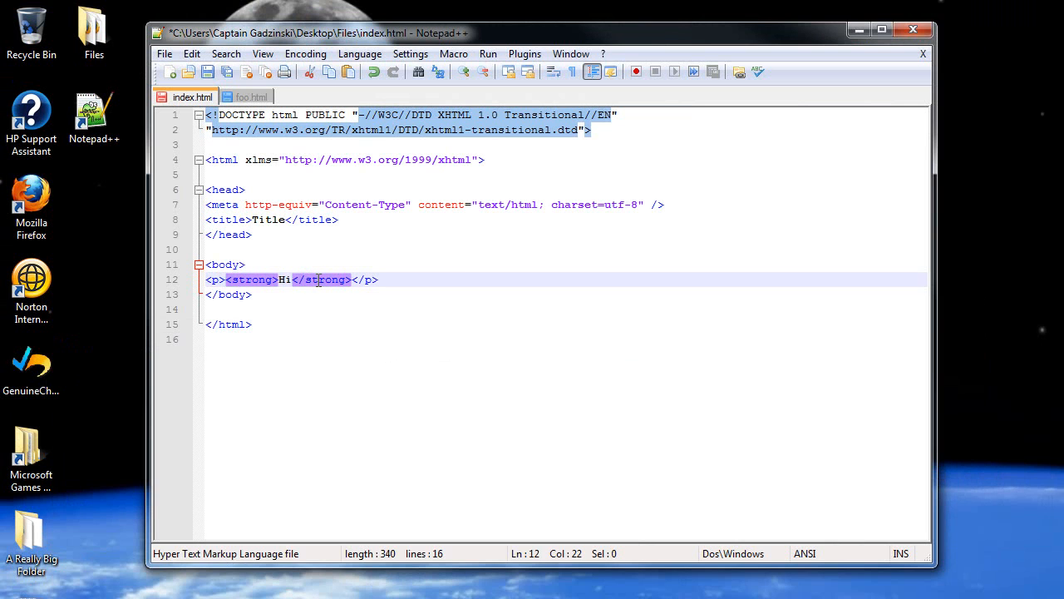
pyautogui.press('ctrl+s')
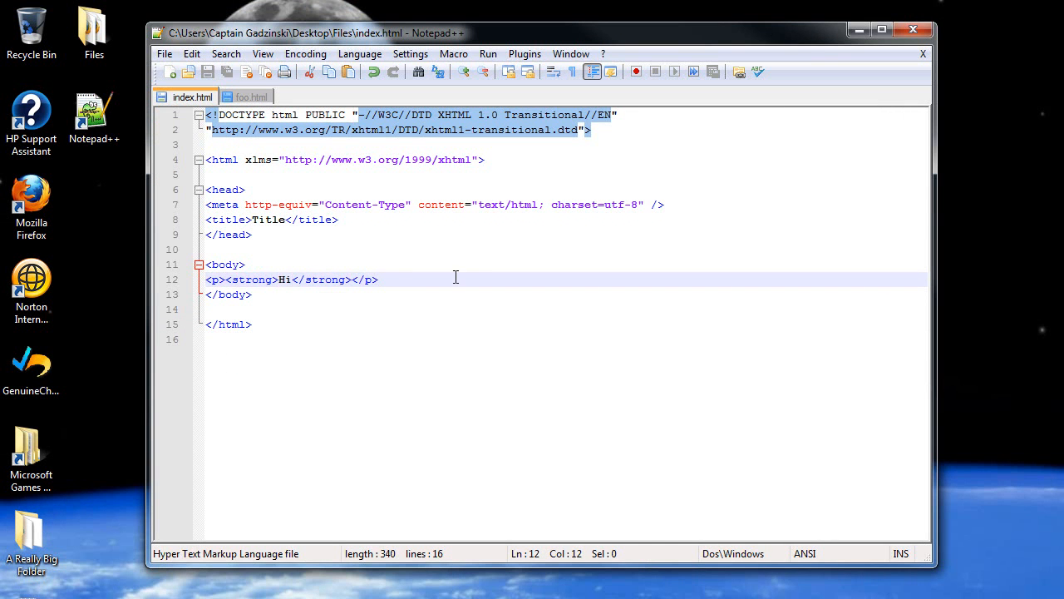
# - Nest Hi inside <em></em> and <u></u> within the strong tags
pyautogui.write('<i')
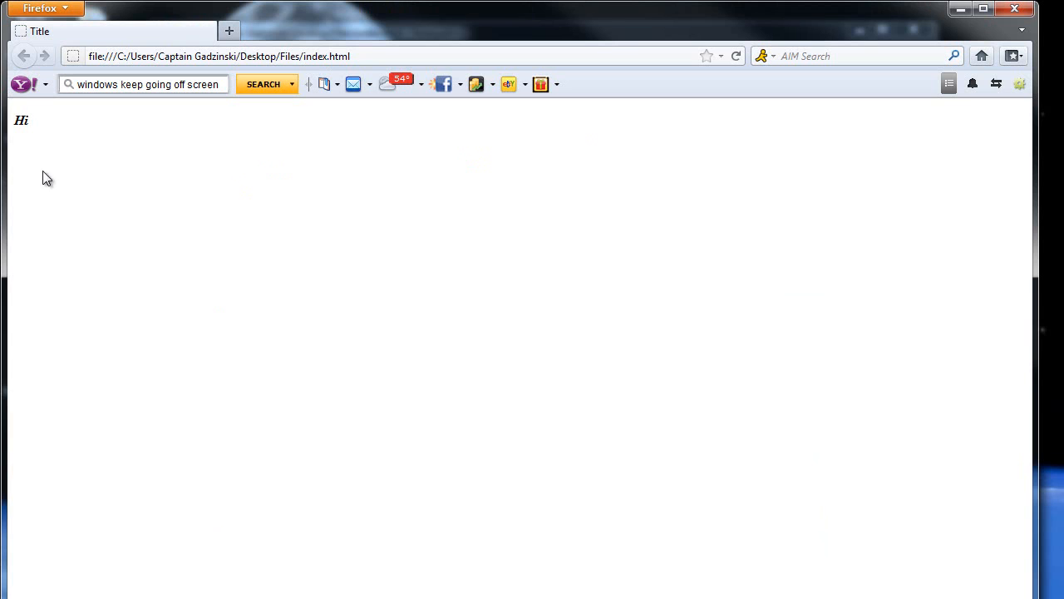
pyautogui.moveTo(7, 148)
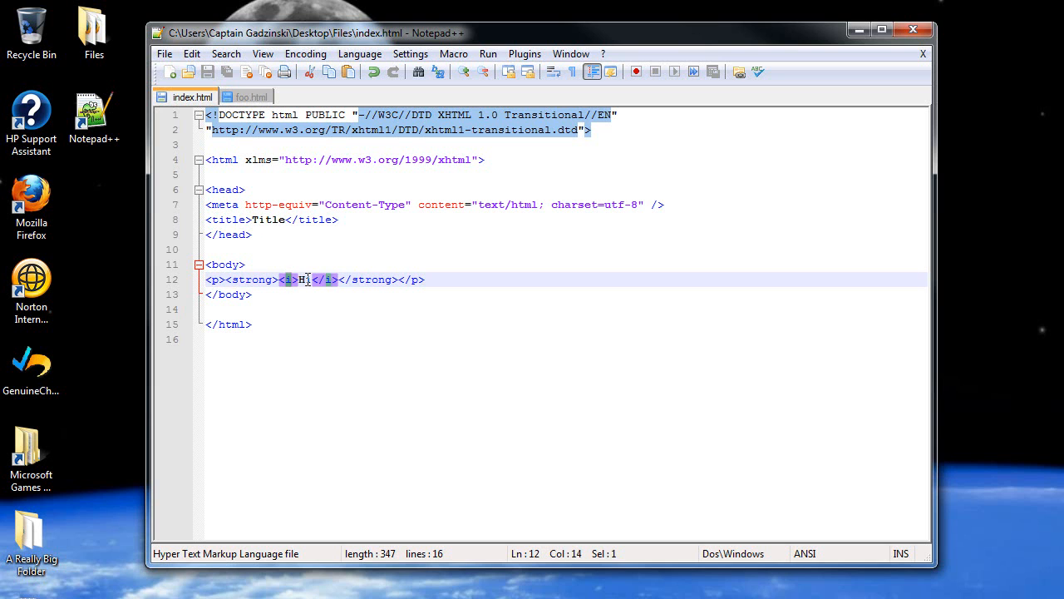
pyautogui.write('<em>')
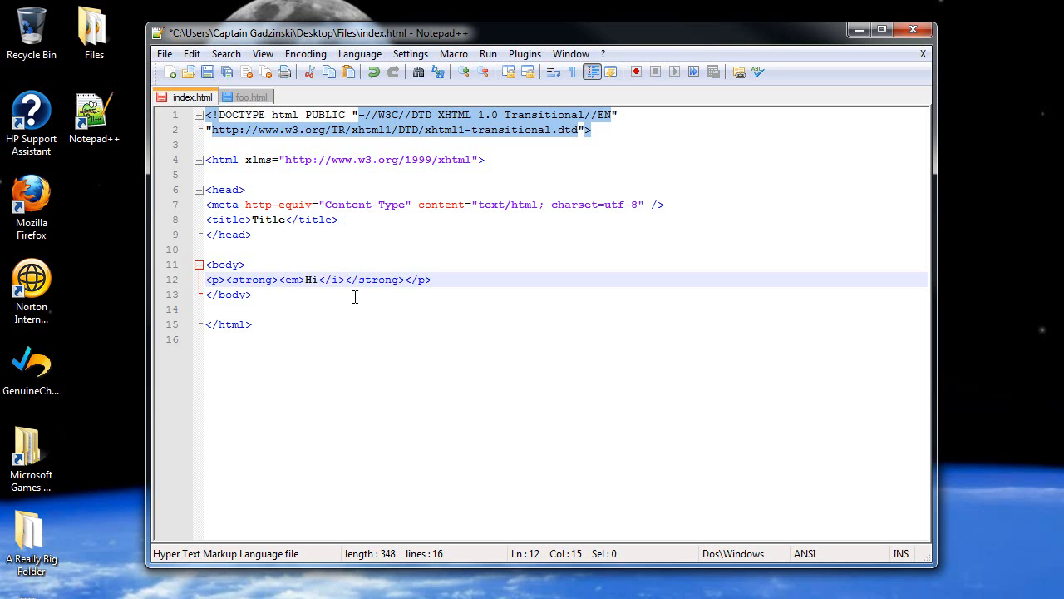
pyautogui.click(343, 279)
pyautogui.write('em')
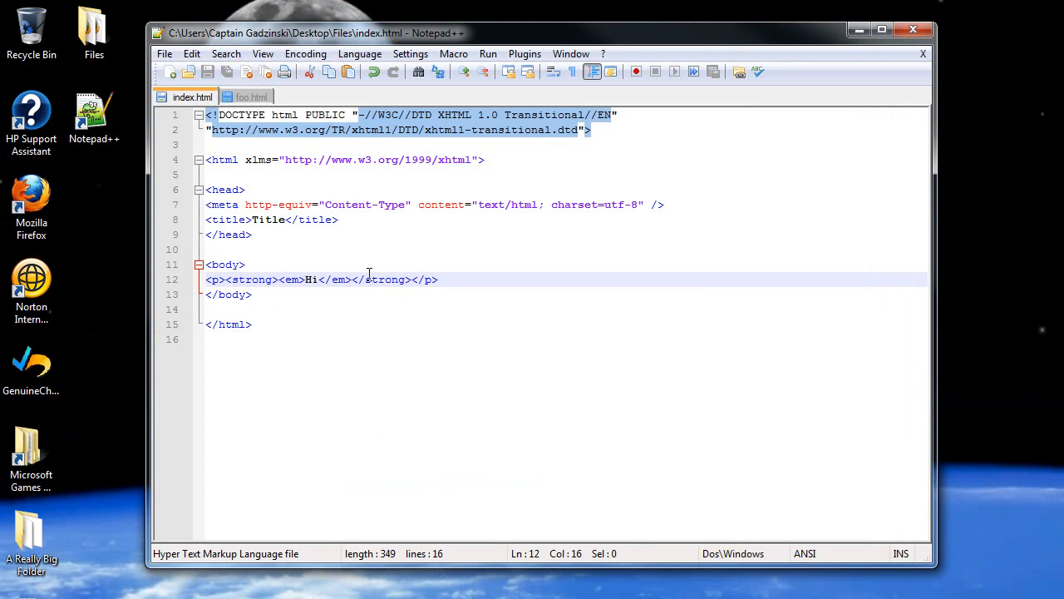
pyautogui.write('<u')
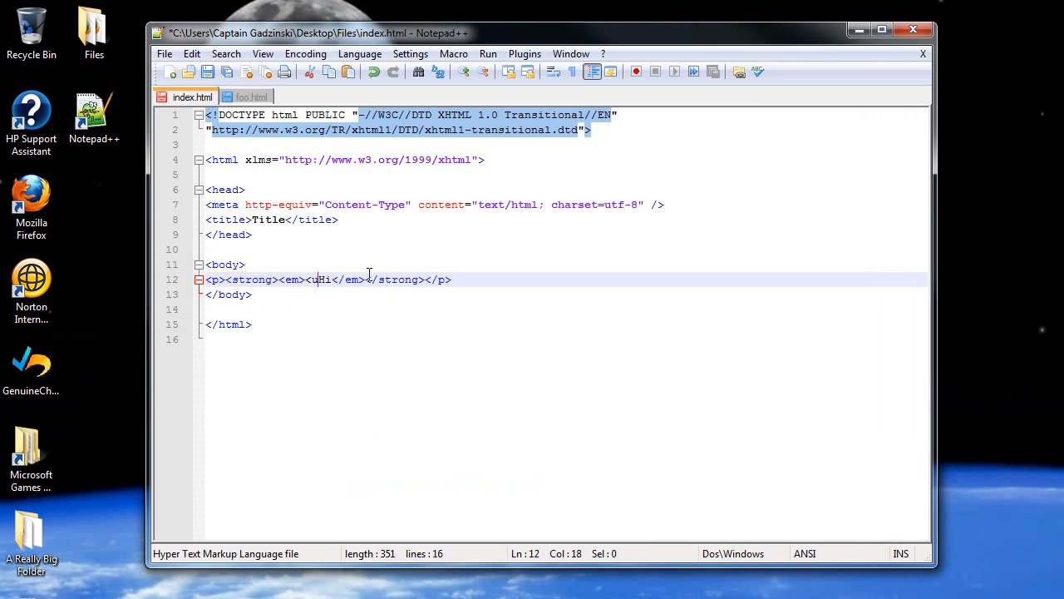
pyautogui.write('>')
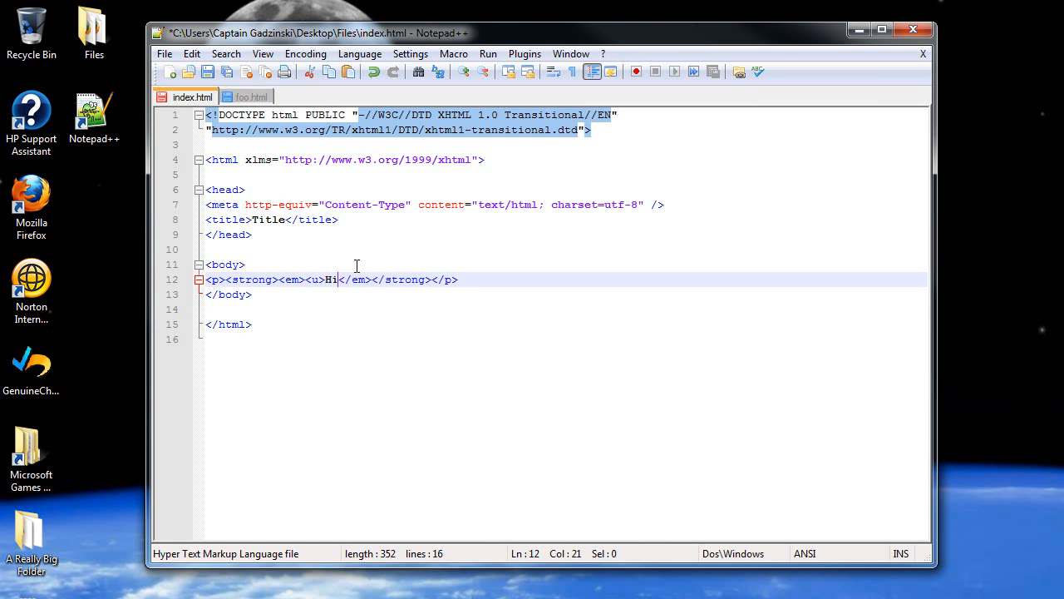
pyautogui.write('</u>')
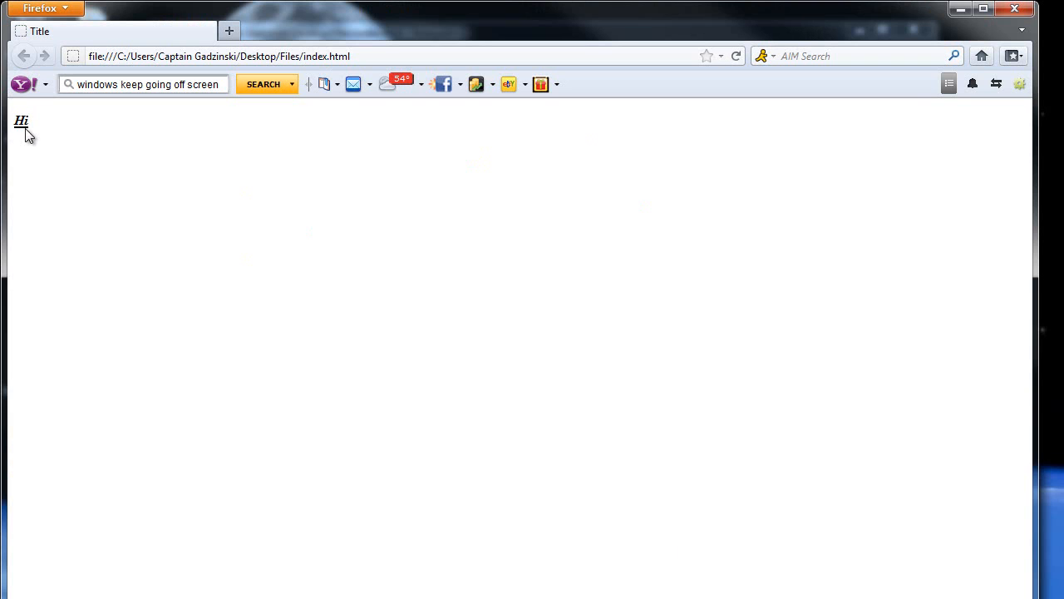
pyautogui.moveTo(158, 322)
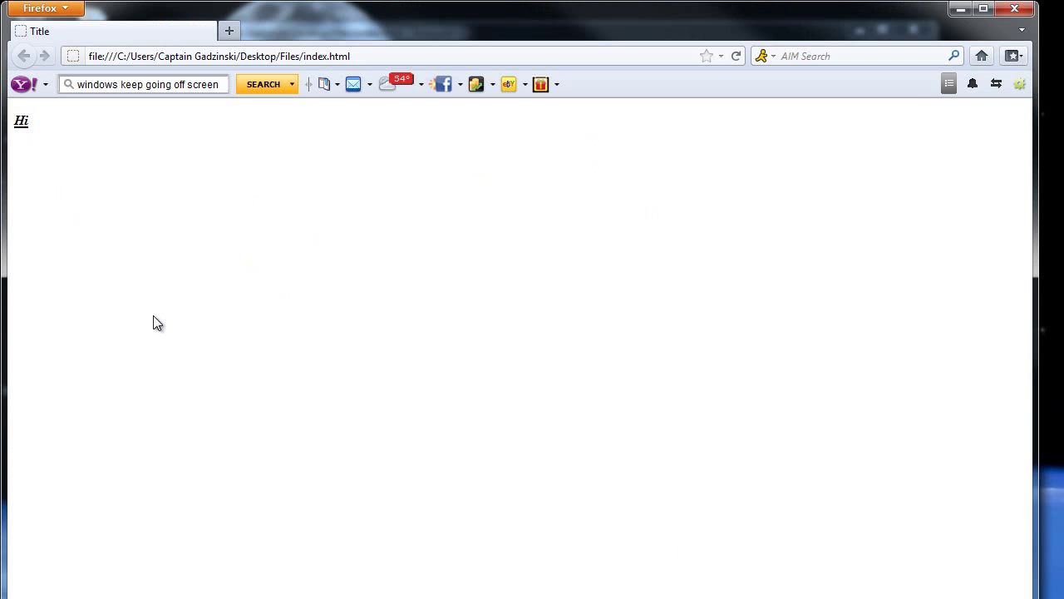
pyautogui.moveTo(216, 401)
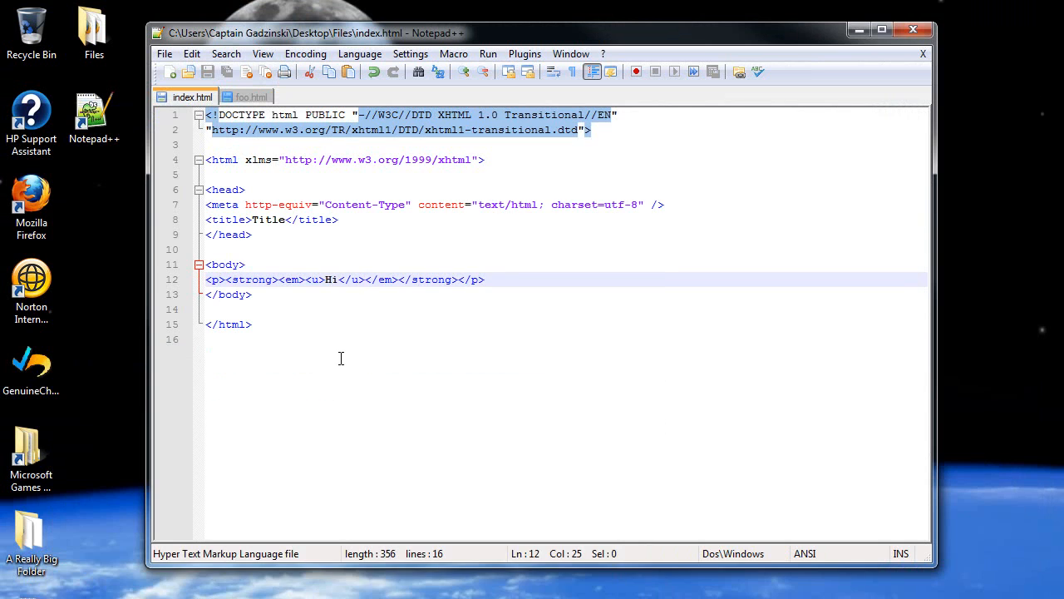
pyautogui.moveTo(292, 282)
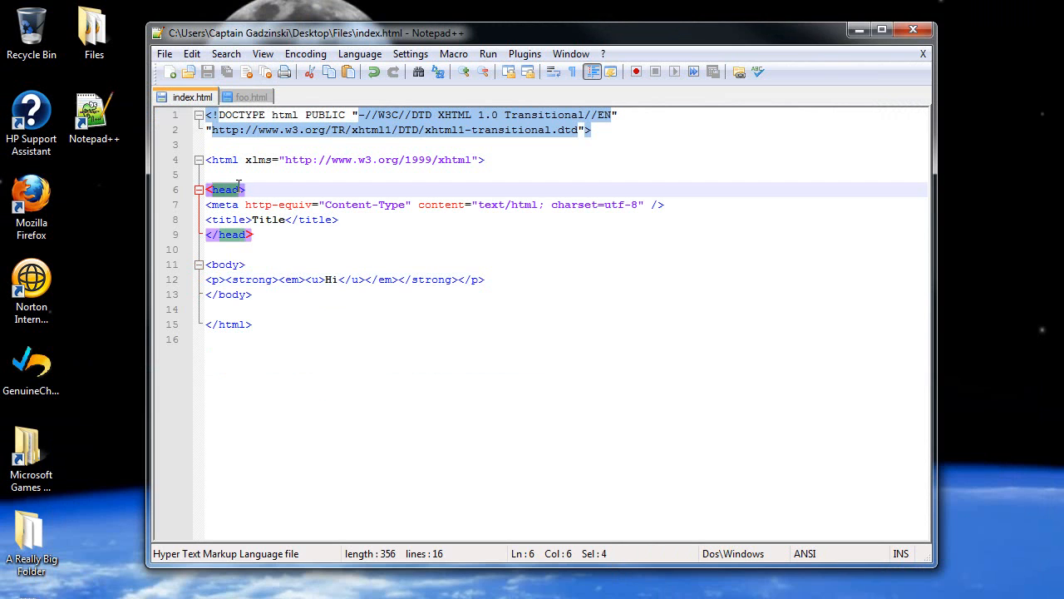
pyautogui.moveTo(241, 292)
pyautogui.write('h1')
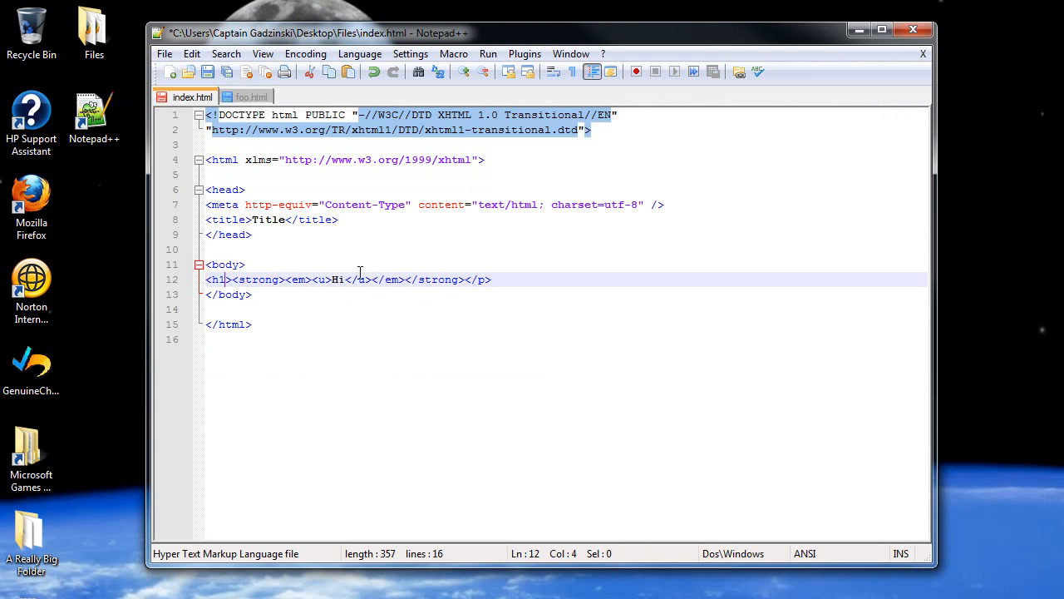
# - Dismiss the context menu on the heading line and save index.html
pyautogui.rightClick(479, 279)
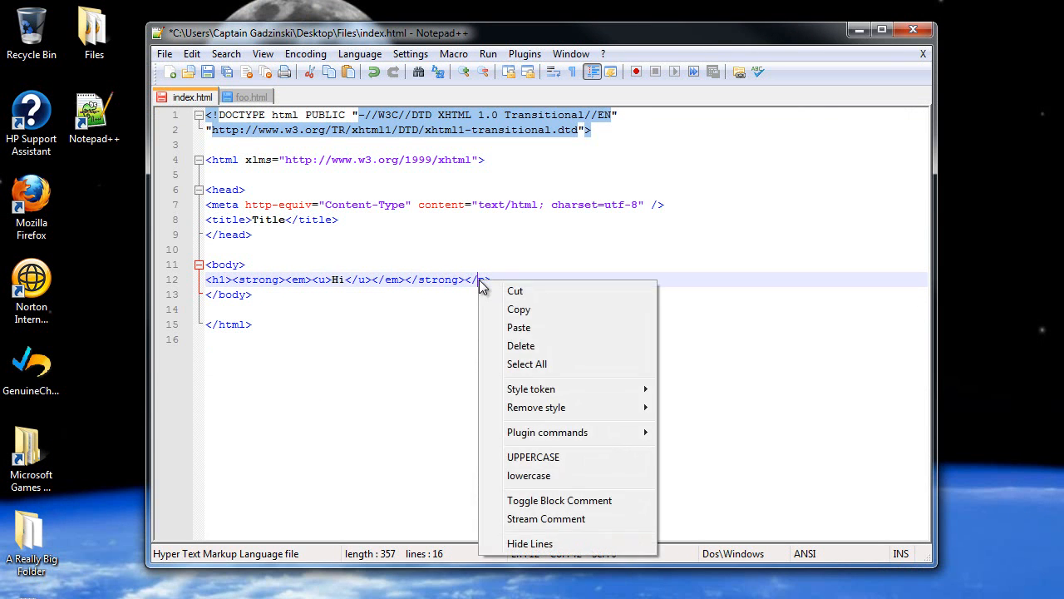
pyautogui.click(482, 265)
pyautogui.write('1')
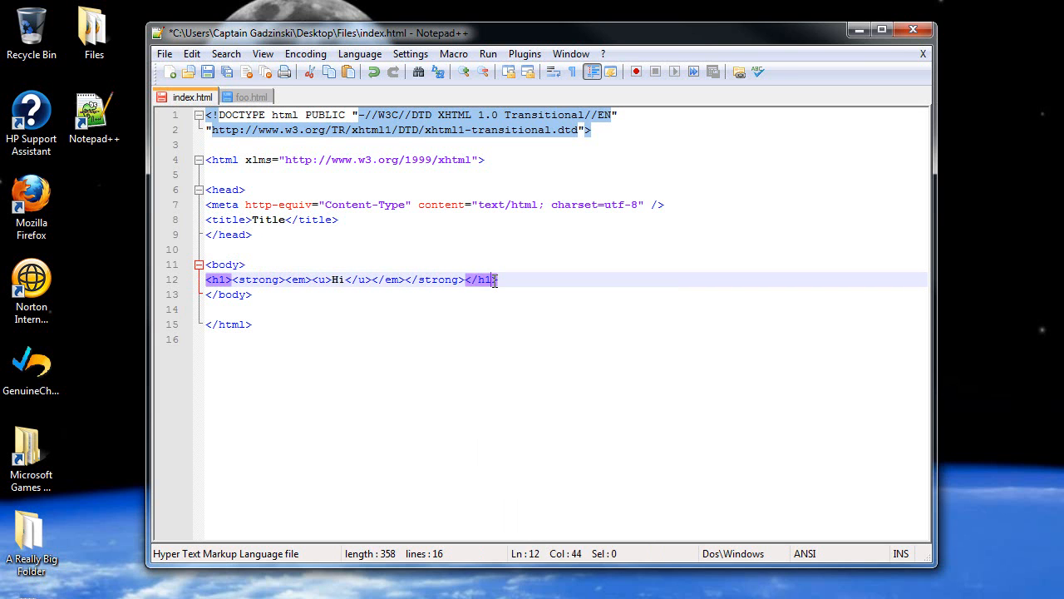
pyautogui.click(209, 69)
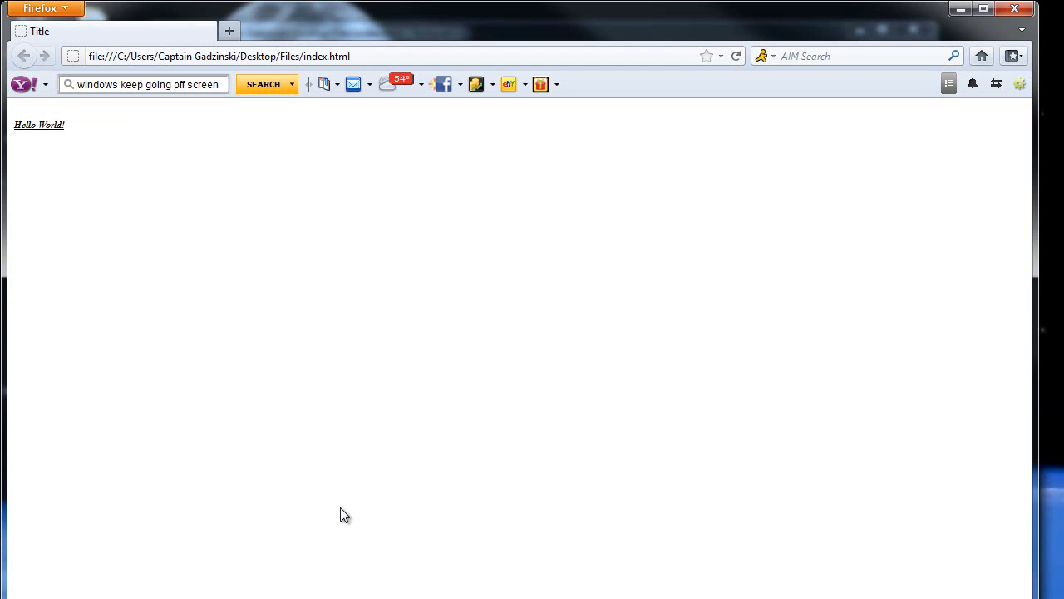
pyautogui.moveTo(84, 143)
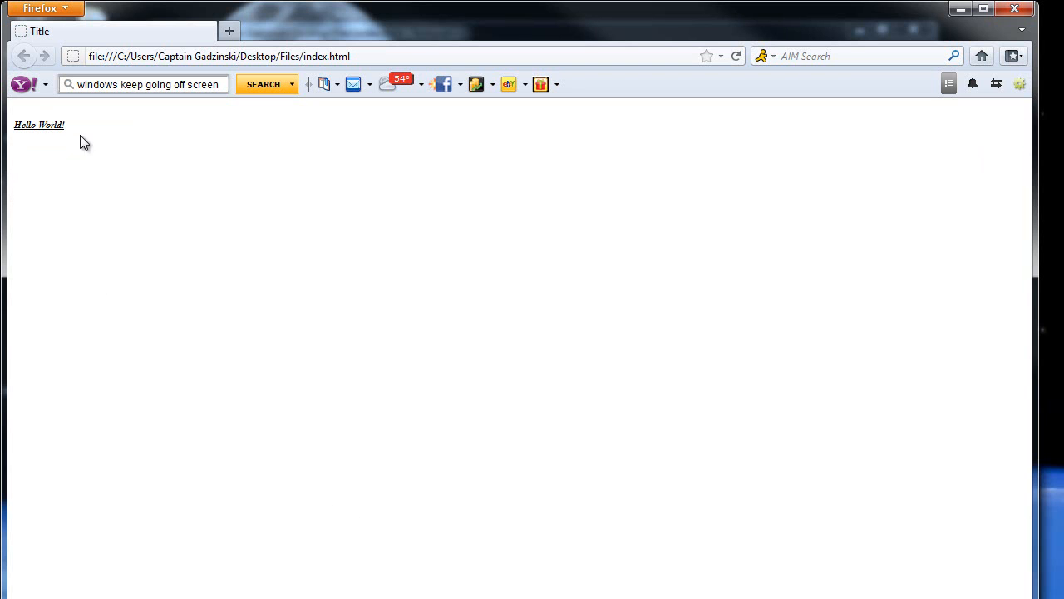
pyautogui.moveTo(95, 198)
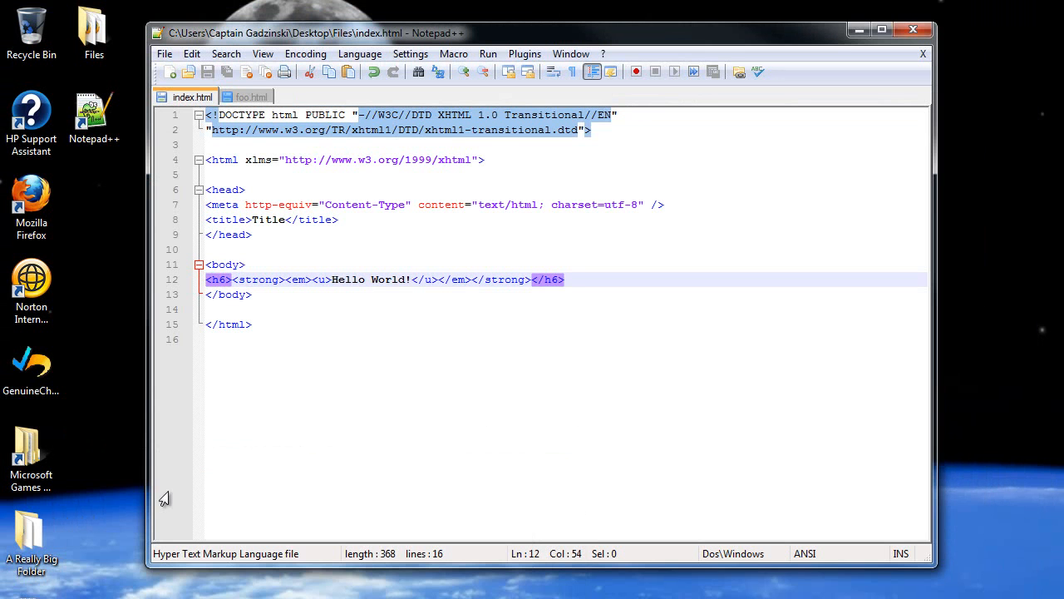
# - Make the heading <h1 align="center"> and save index.html
pyautogui.click(234, 280)
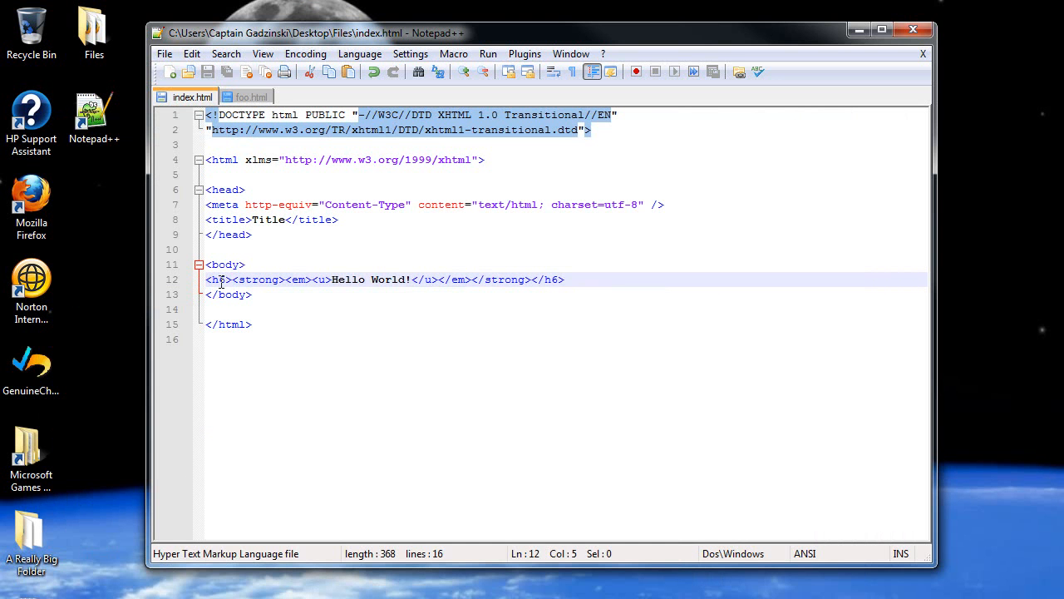
pyautogui.click(219, 279)
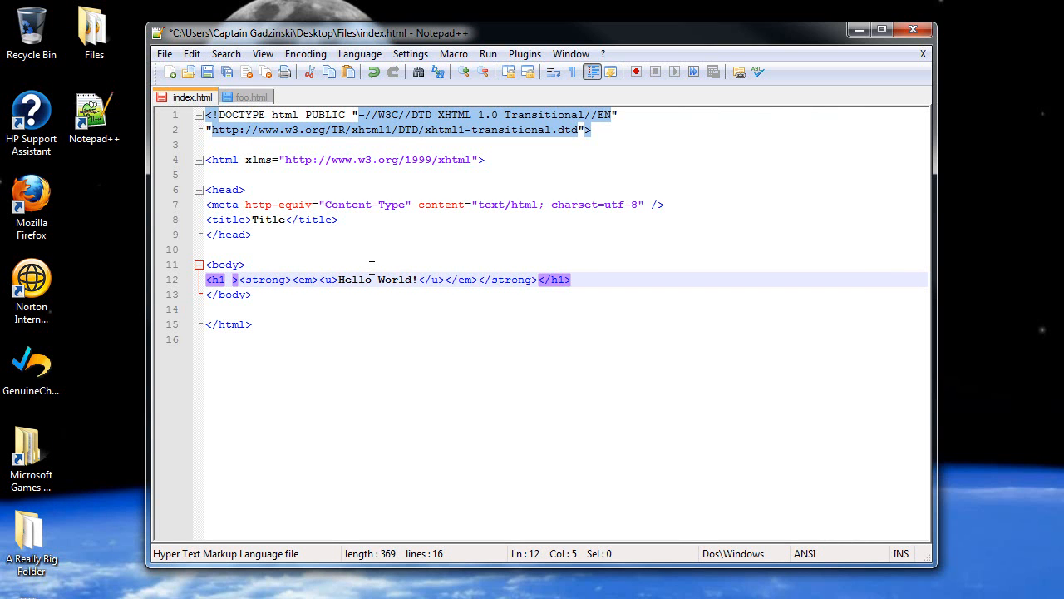
pyautogui.write('align=')
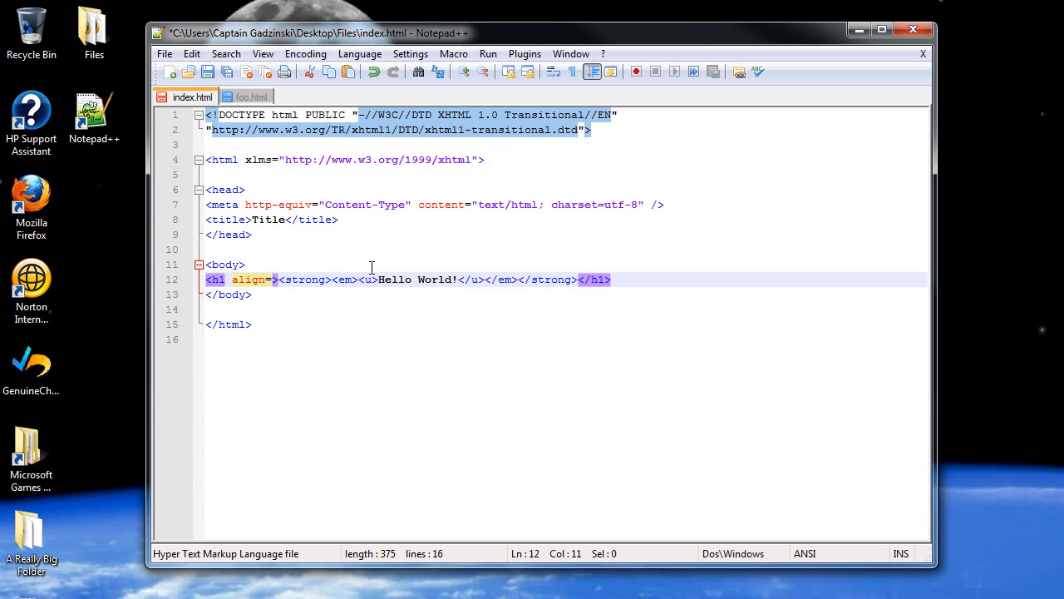
pyautogui.write('""')
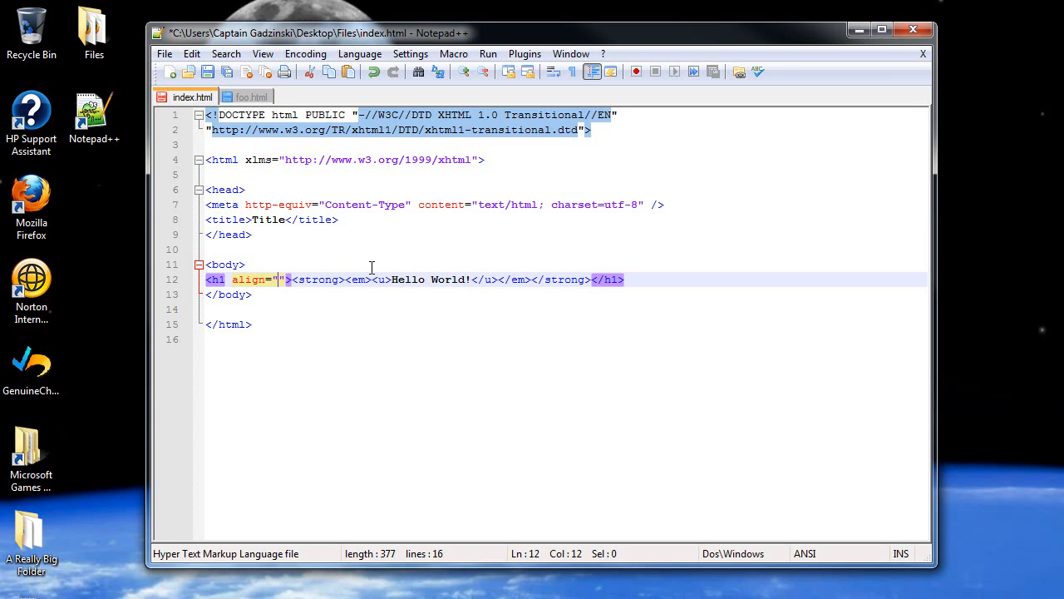
pyautogui.write('center')
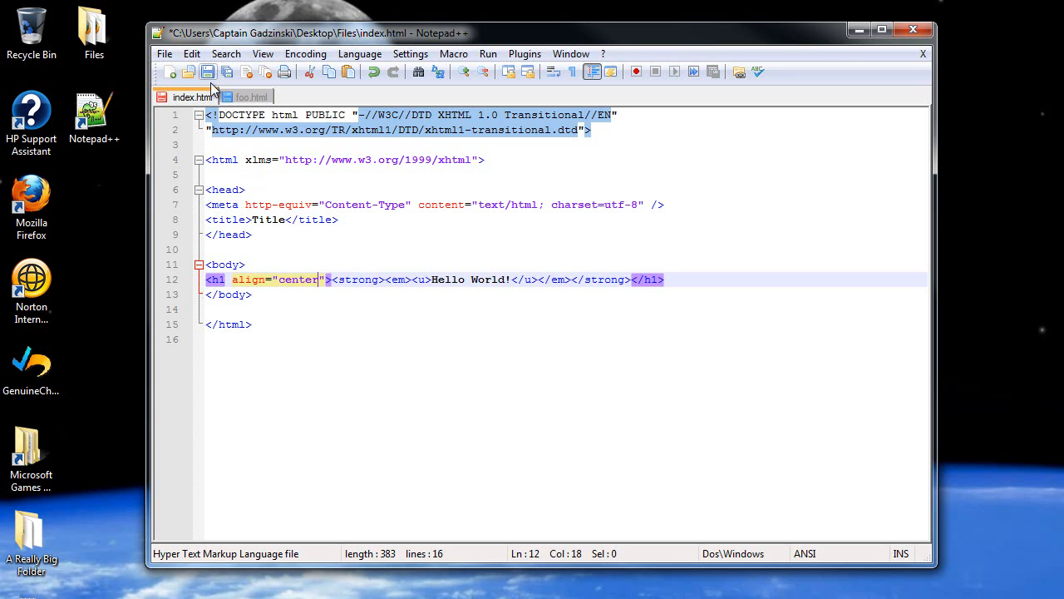
pyautogui.click(208, 67)
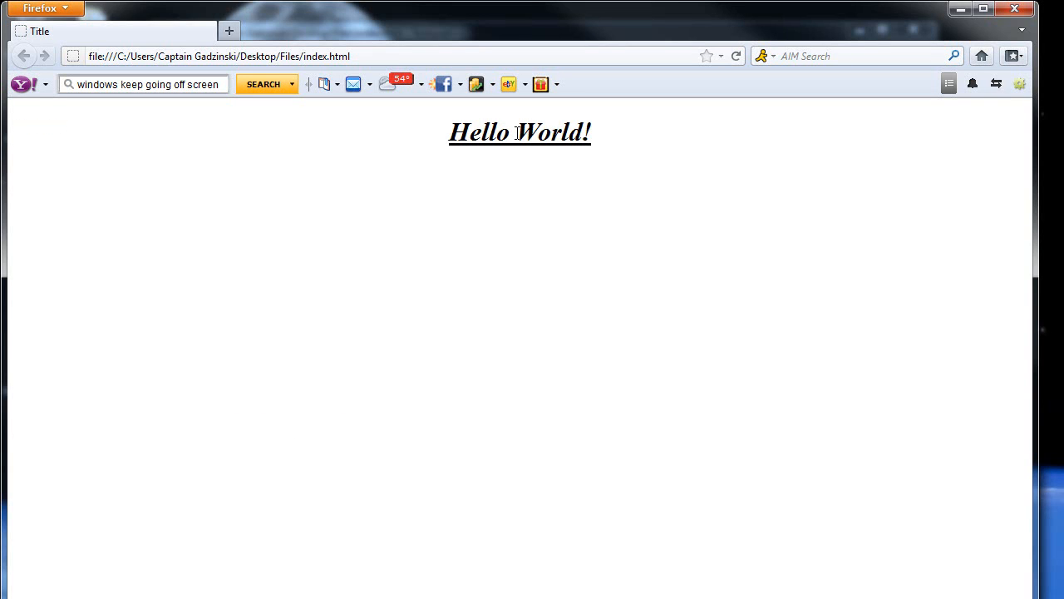
pyautogui.moveTo(452, 139)
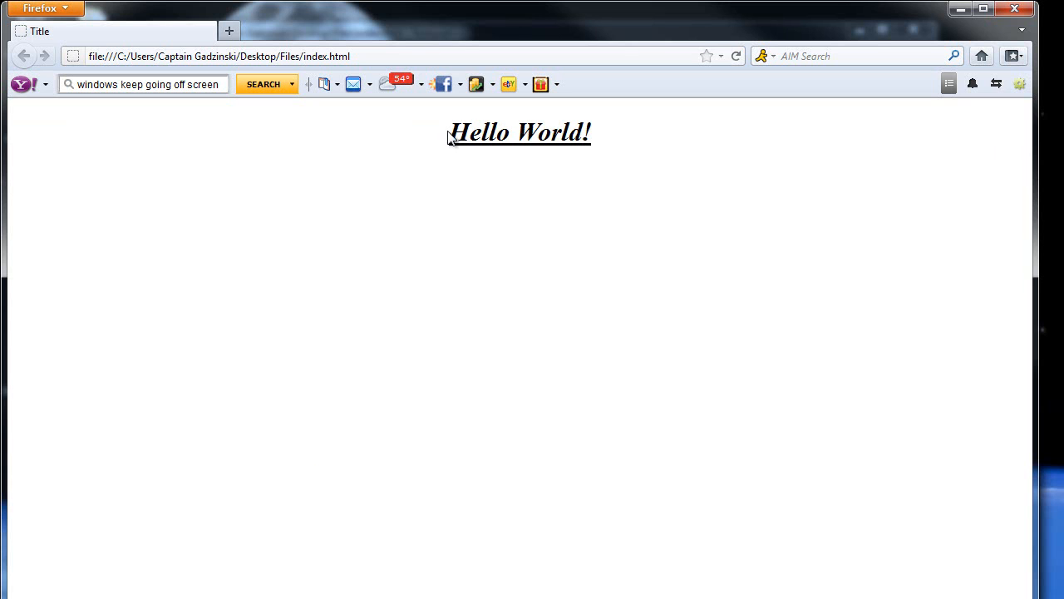
pyautogui.moveTo(479, 289)
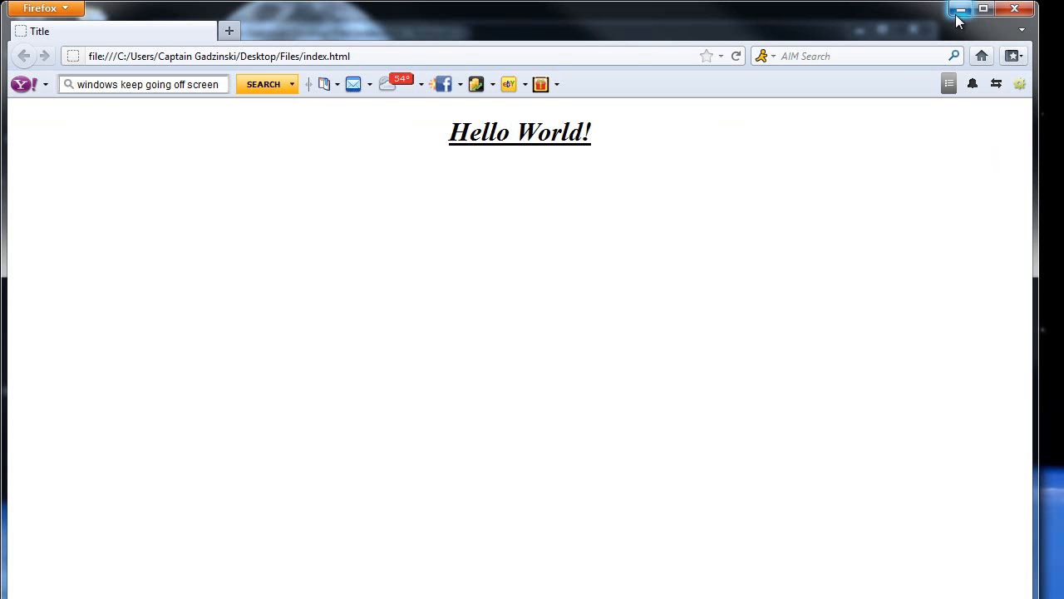
# - Change the h1 alignment value from center to right, then reselect it for the next edit
pyautogui.click(961, 10)
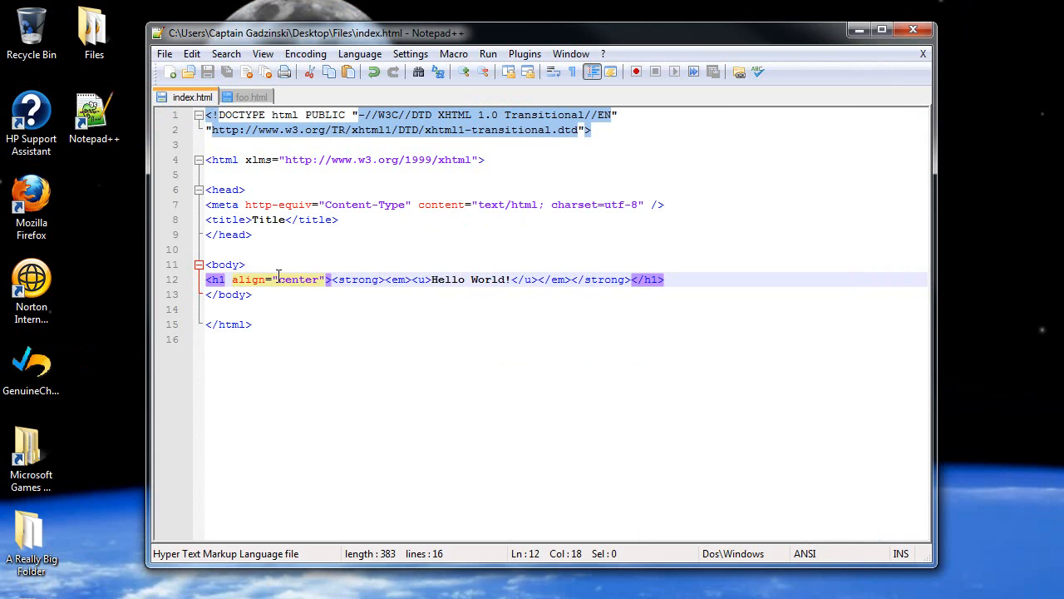
pyautogui.doubleClick(298, 280)
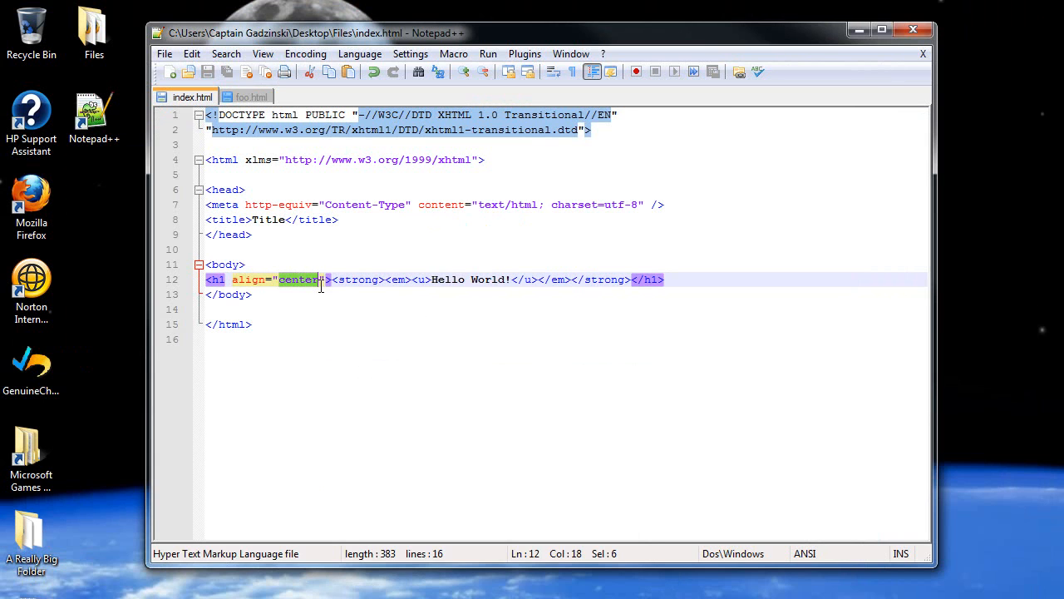
pyautogui.write('right')
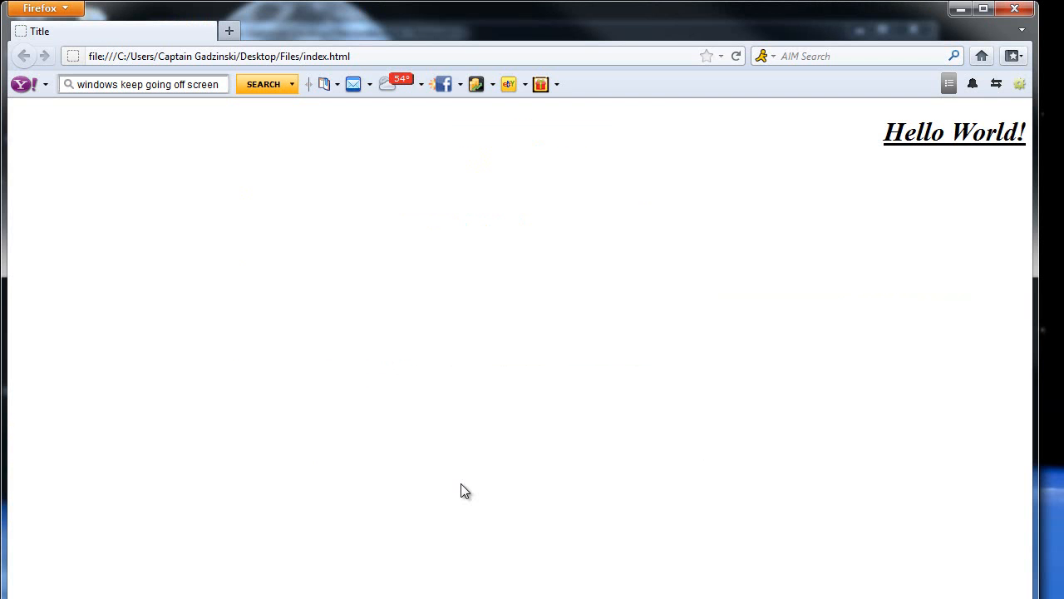
pyautogui.moveTo(1034, 263)
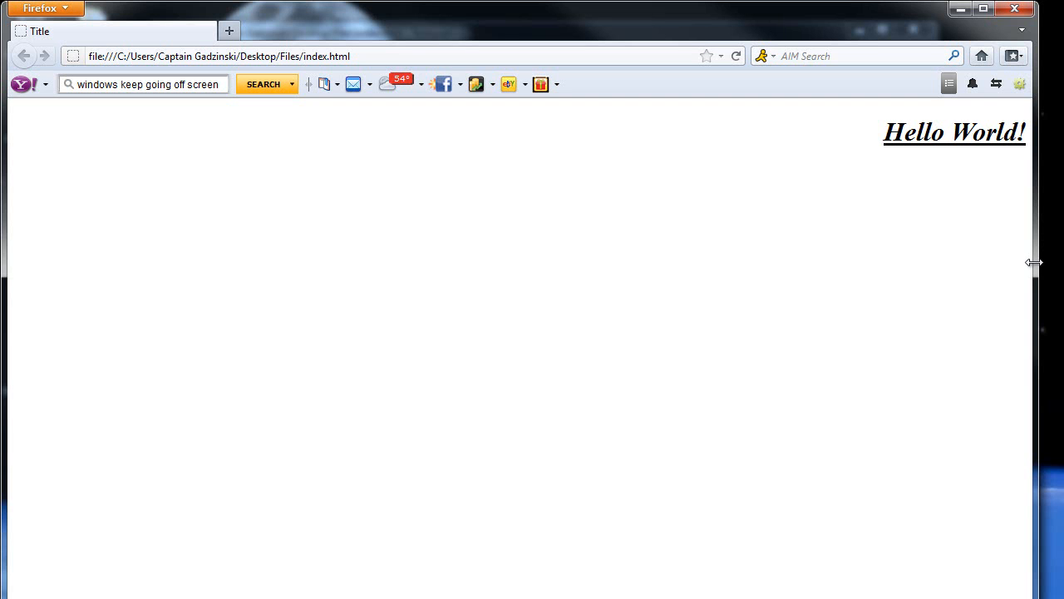
pyautogui.moveTo(863, 249)
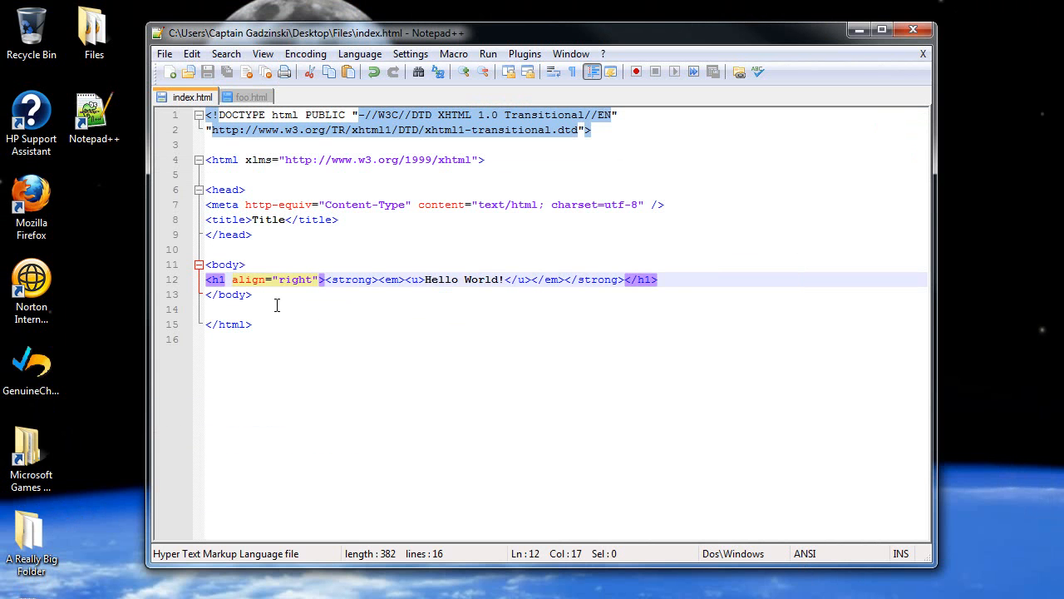
pyautogui.doubleClick(296, 280)
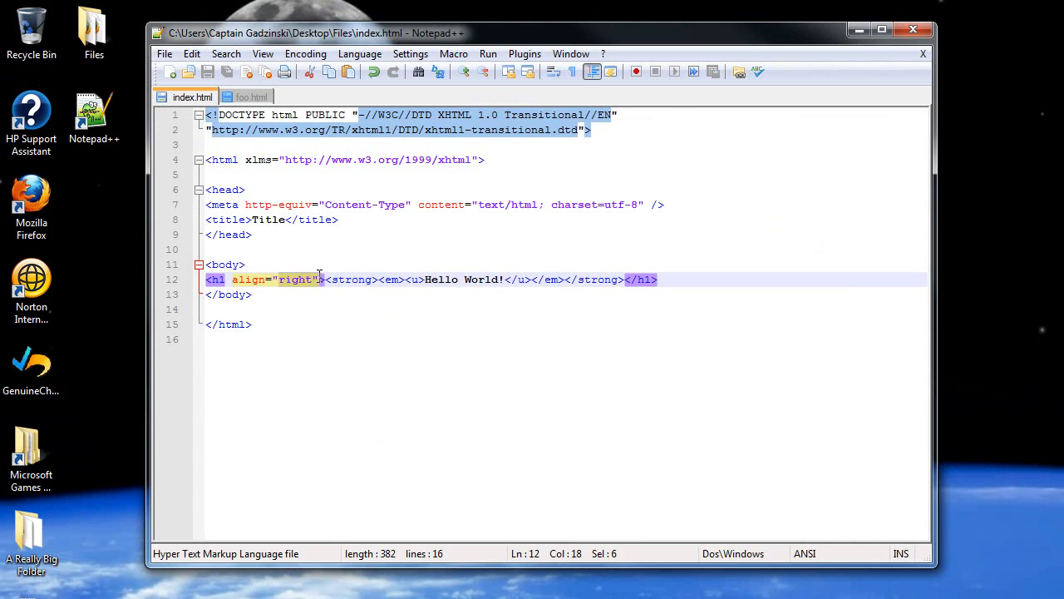
# - Set the h1 to align="left" and replace World with Adam
pyautogui.write('lef')
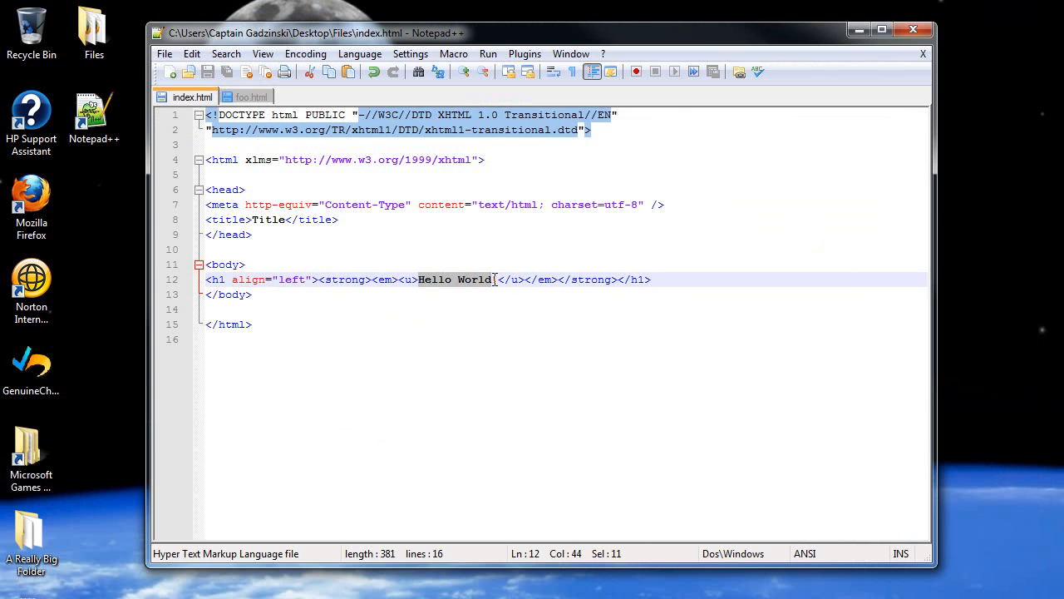
pyautogui.doubleClick(476, 279)
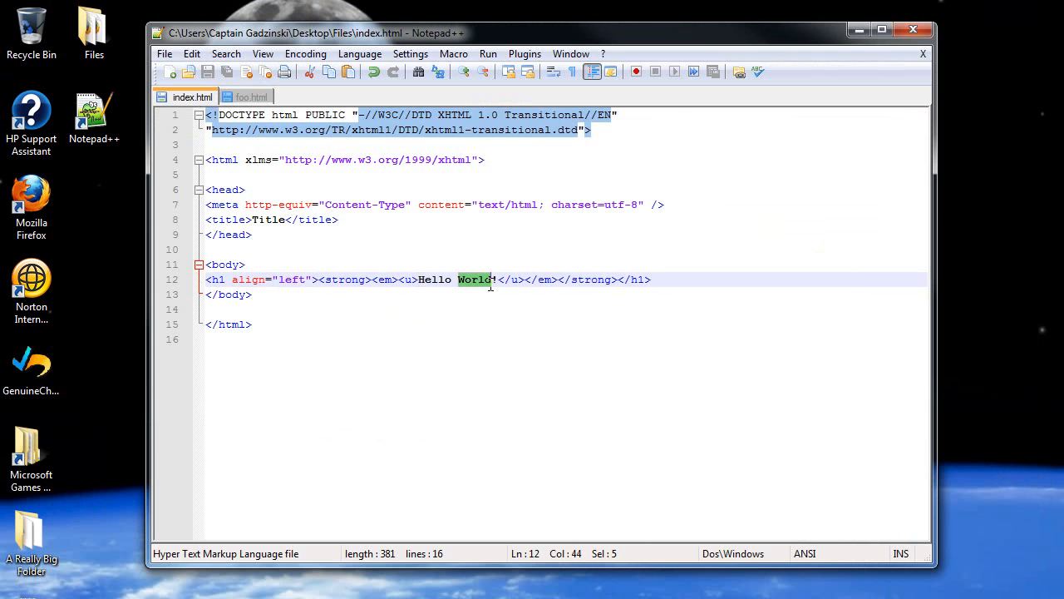
pyautogui.write('Adam')
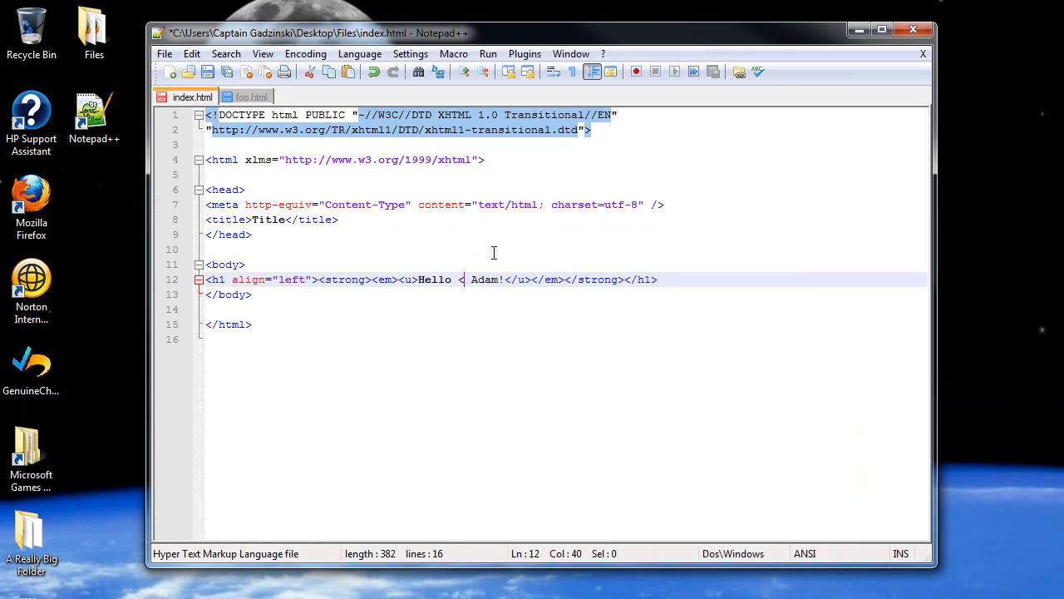
# - Insert a <br /> tag between Hello and Adam! in the heading
pyautogui.write('>')
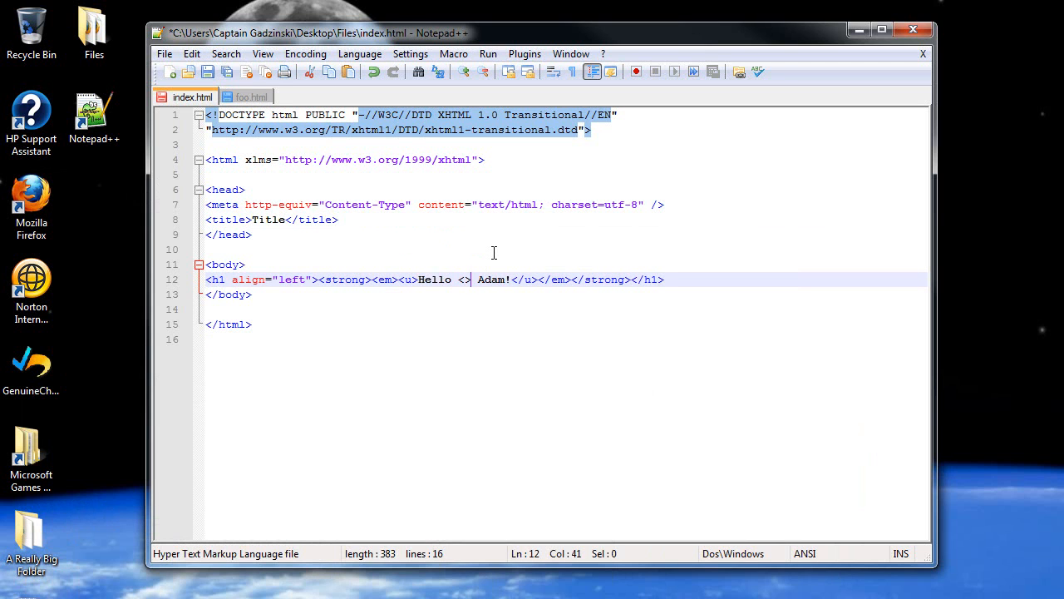
pyautogui.press('Left')
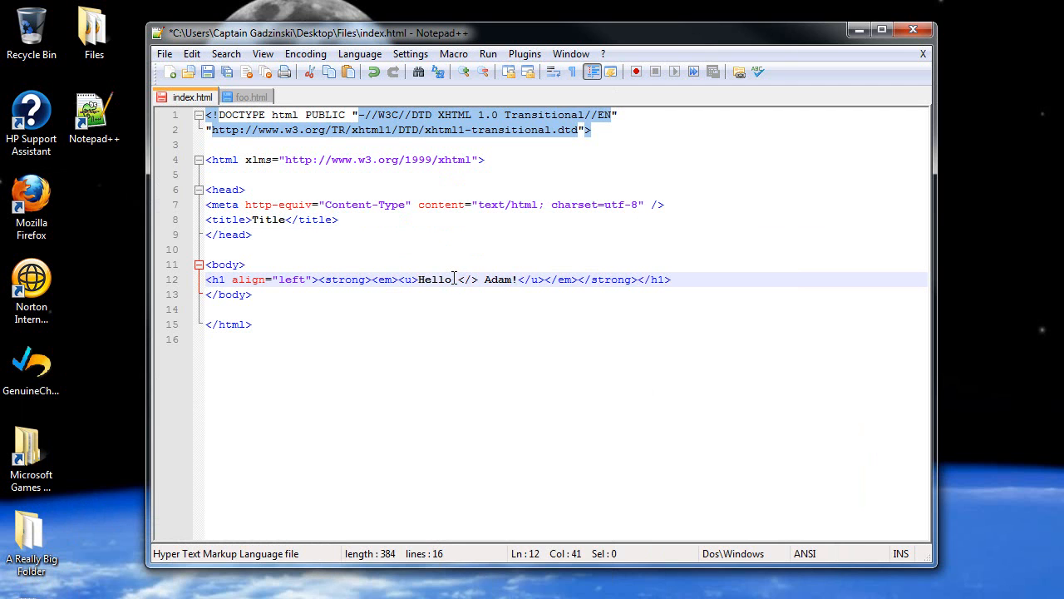
pyautogui.press('Left')
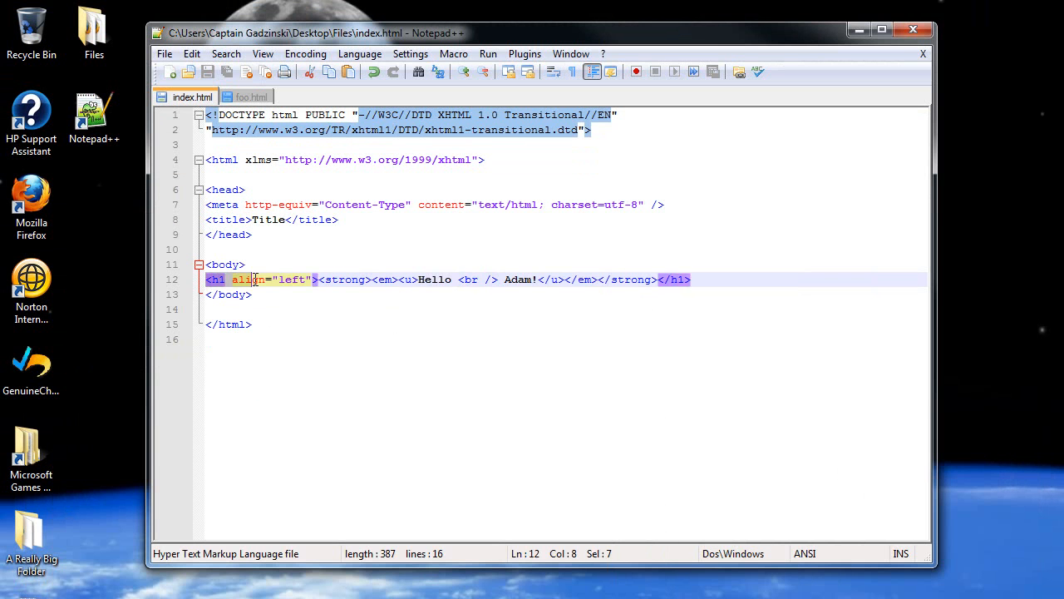
# - Select and copy the h1 heading line to duplicate it below as a paragraph
pyautogui.click(692, 279)
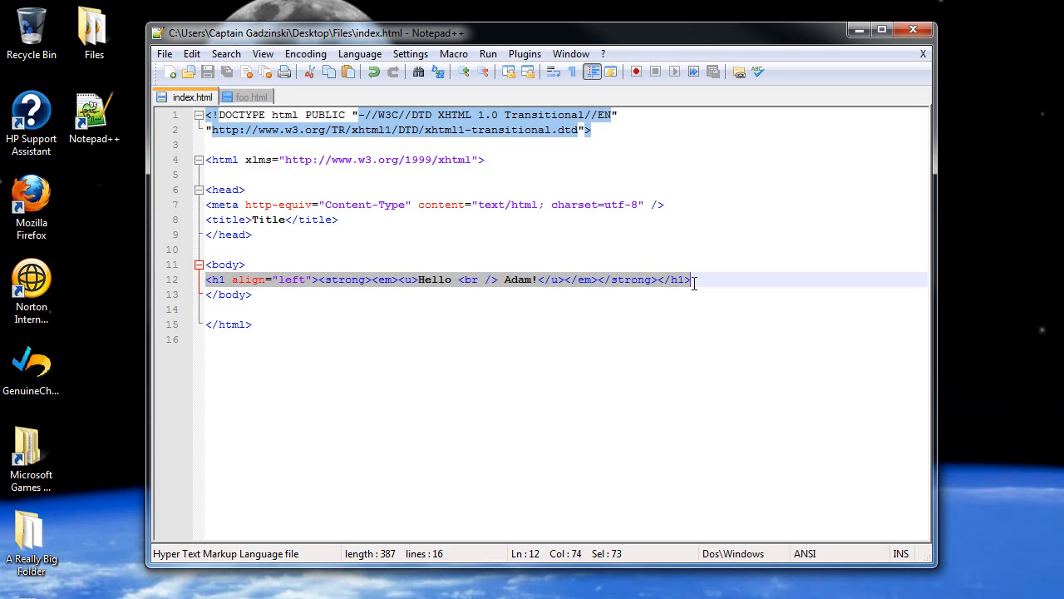
pyautogui.press('Enter')
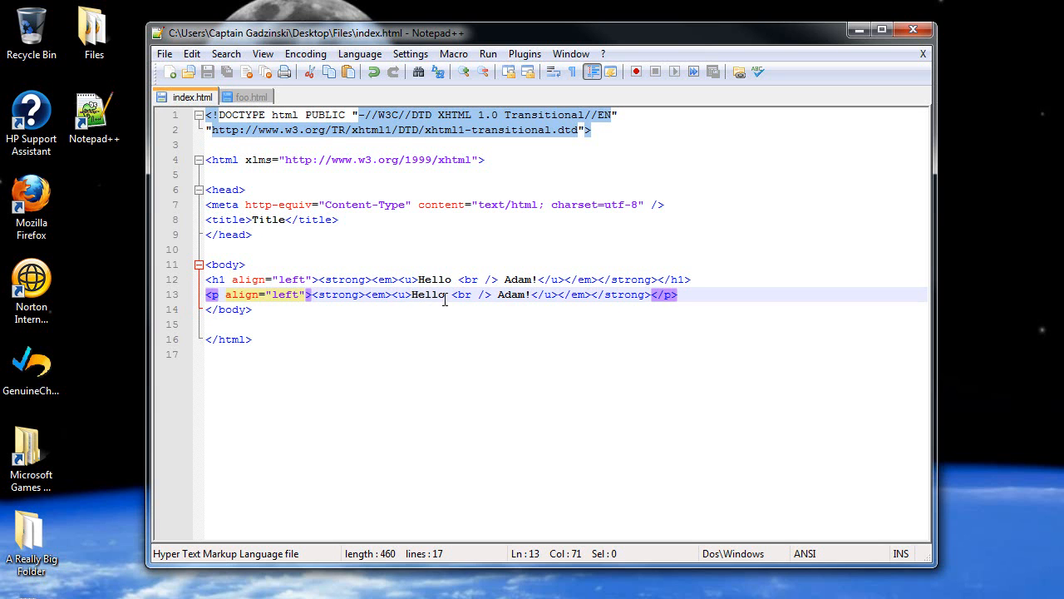
pyautogui.moveTo(269, 449)
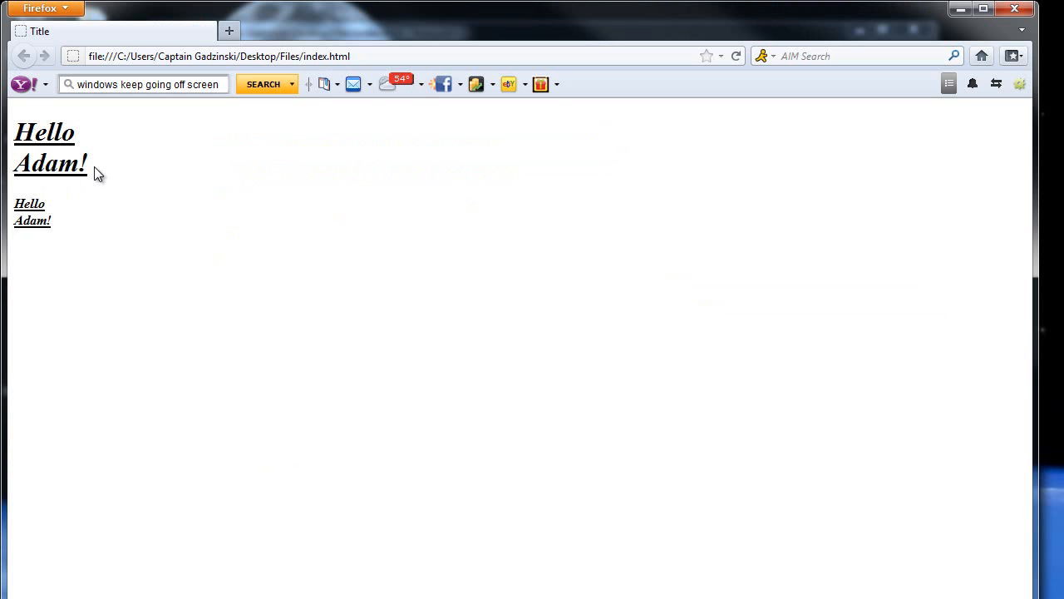
pyautogui.moveTo(28, 203)
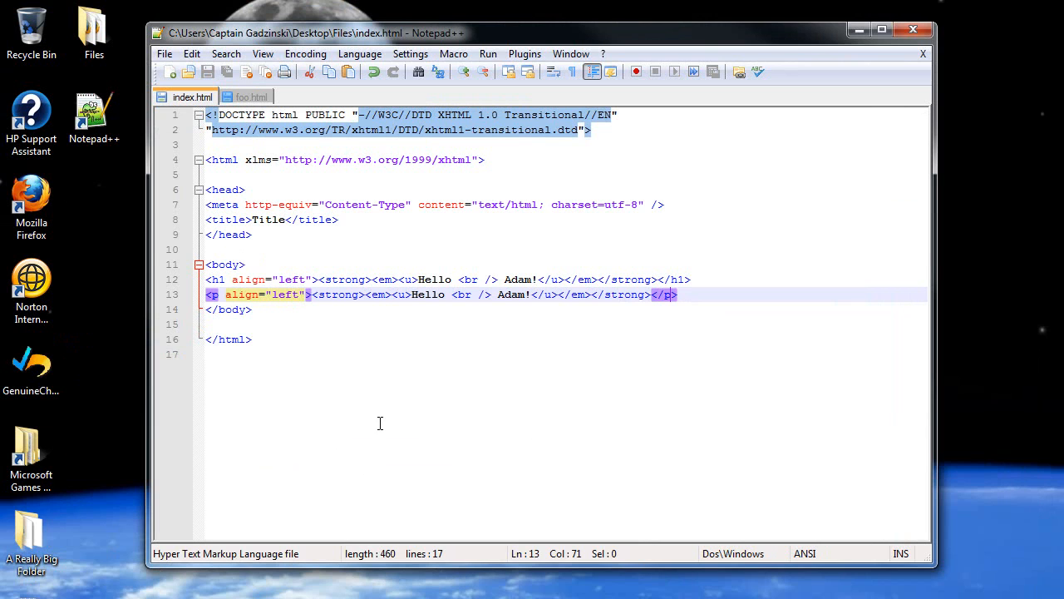
pyautogui.moveTo(328, 329)
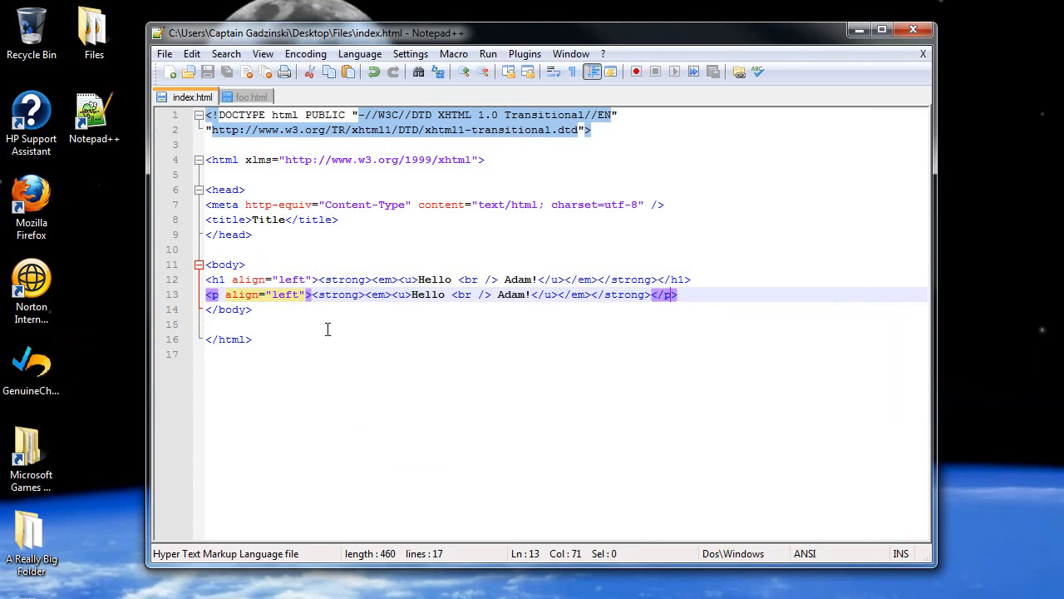